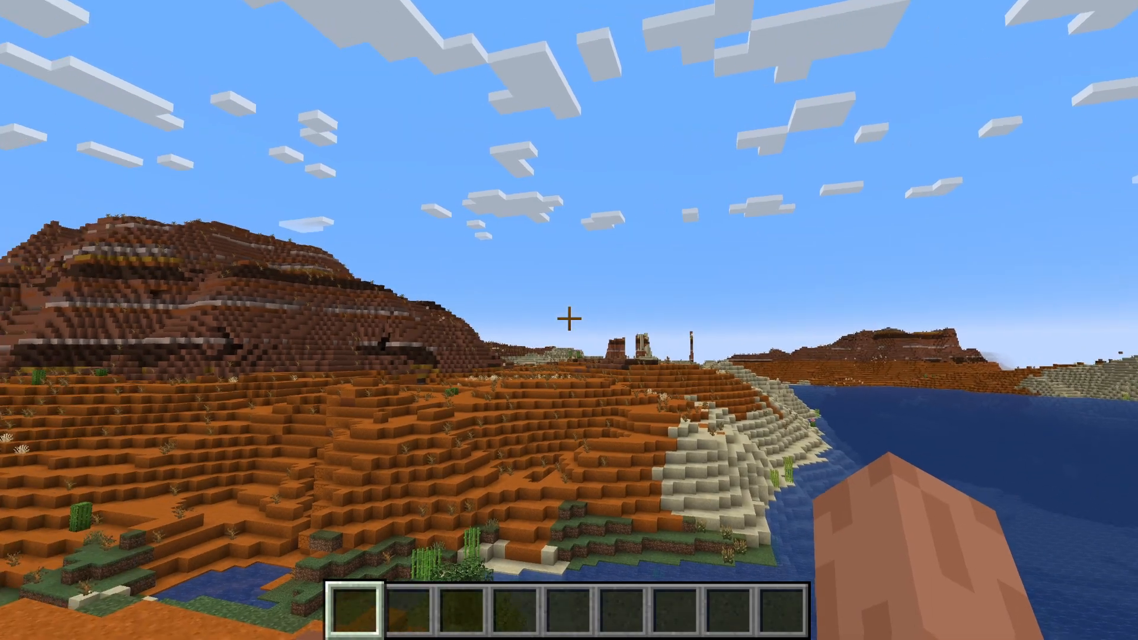
pyautogui.moveTo(569, 319)
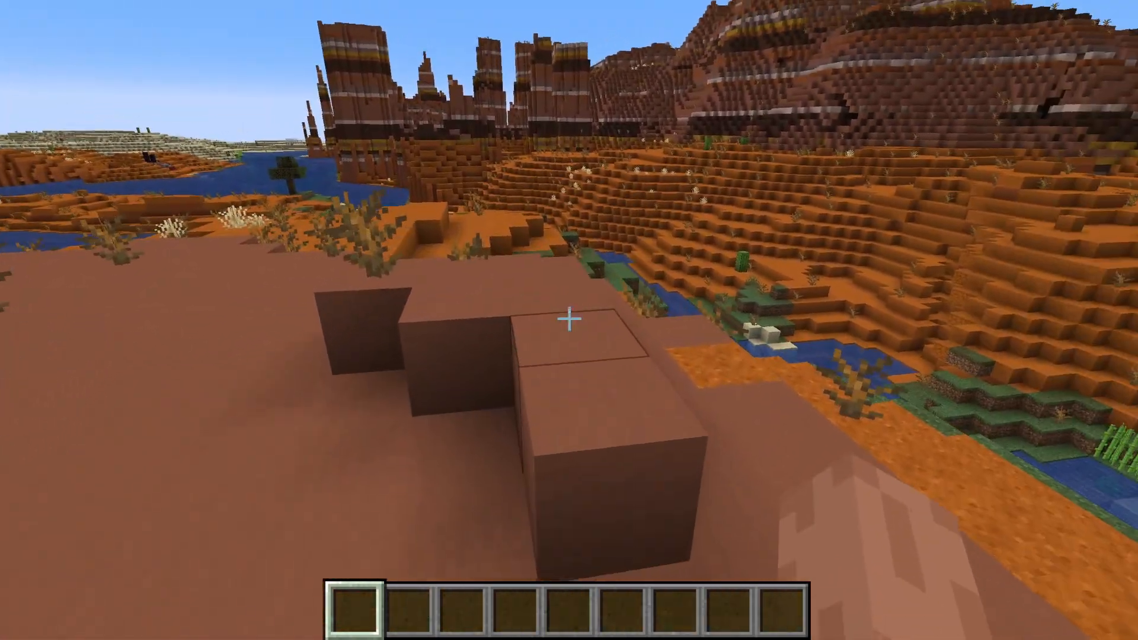
pyautogui.moveTo(568, 318)
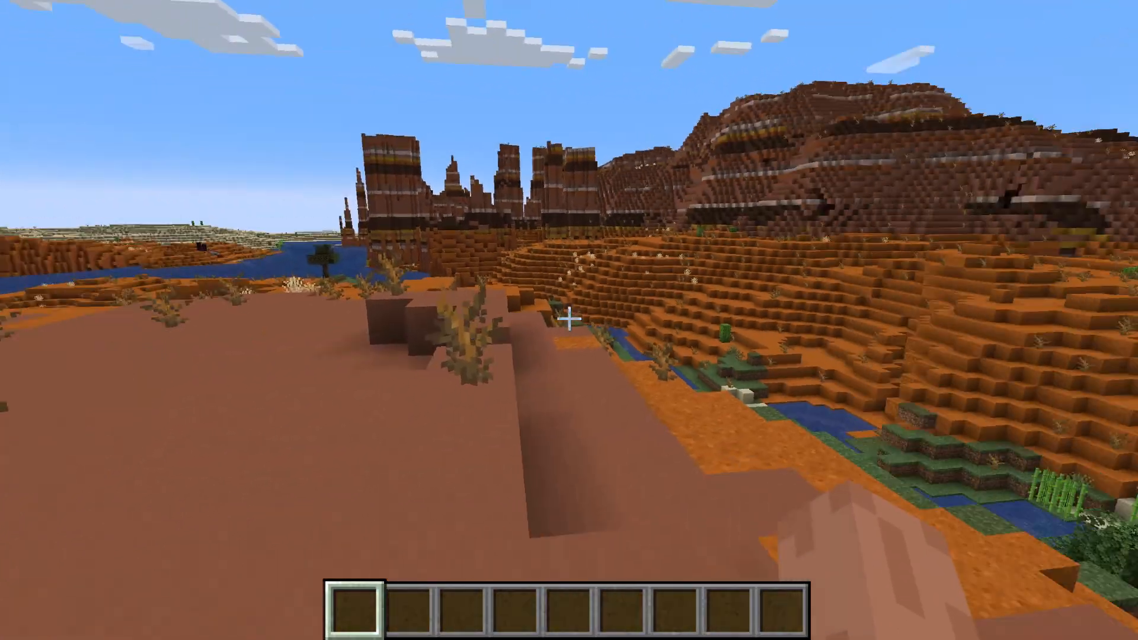
pyautogui.moveTo(569, 320)
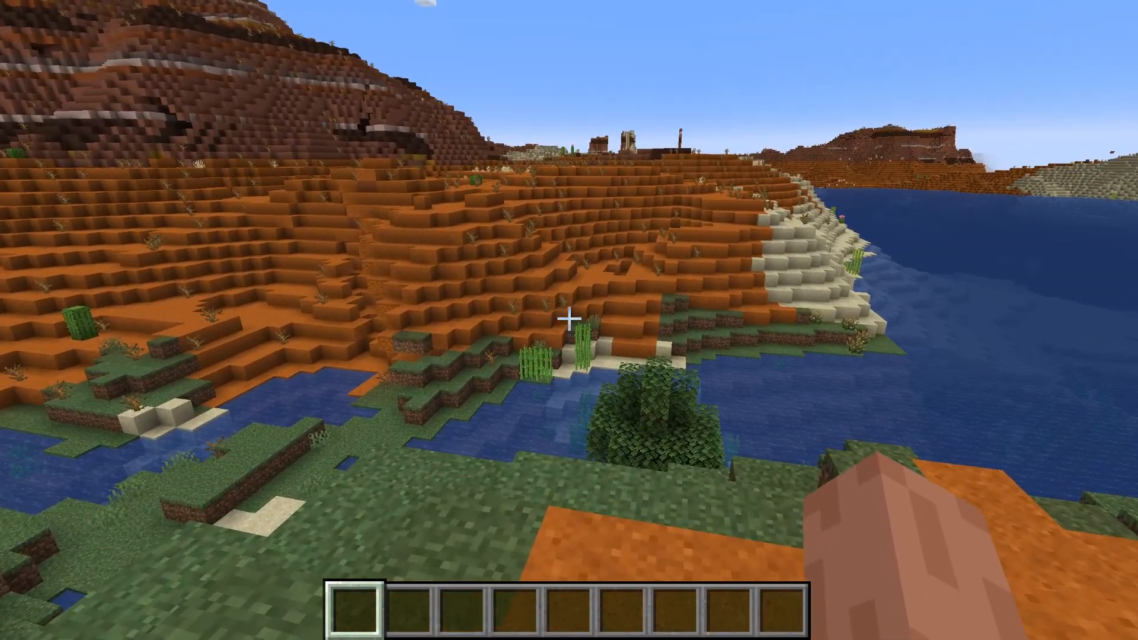
pyautogui.moveTo(569, 320)
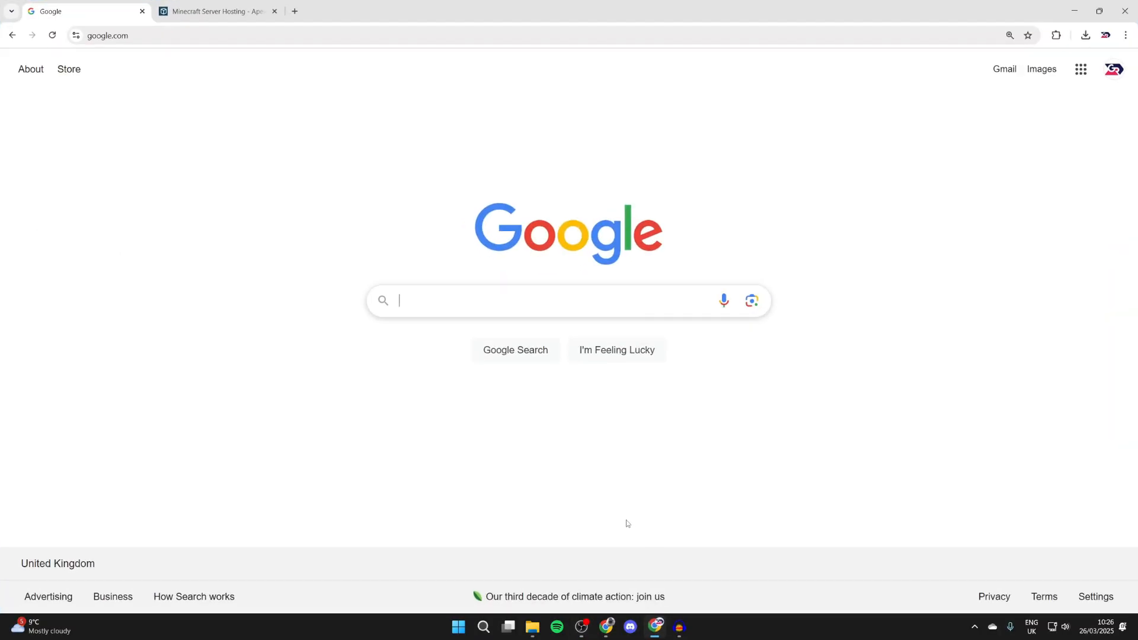
pyautogui.moveTo(620, 510)
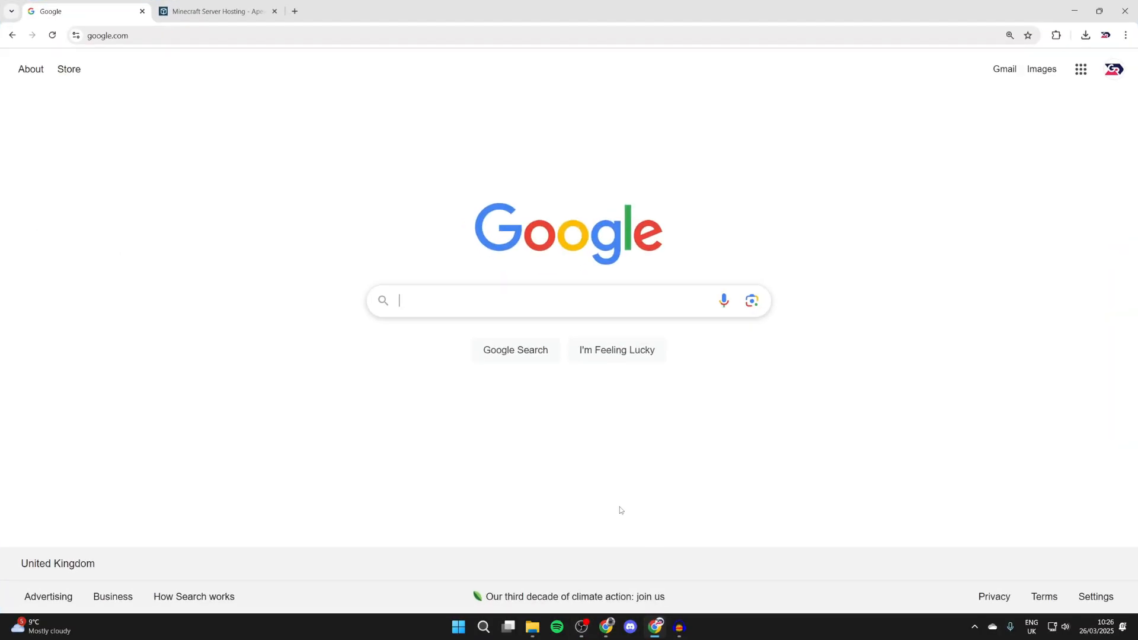
# Google 'curseforge', reach the CurseForge Minecraft mods page, and begin searching for the Iris shader mod
pyautogui.write('cursefor')
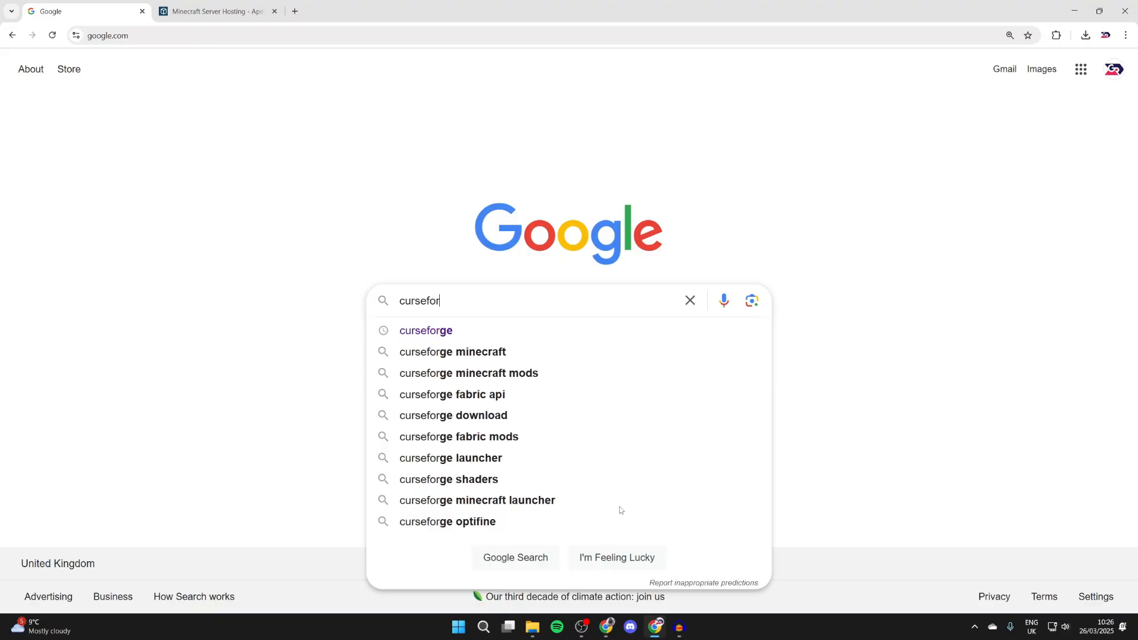
pyautogui.click(426, 331)
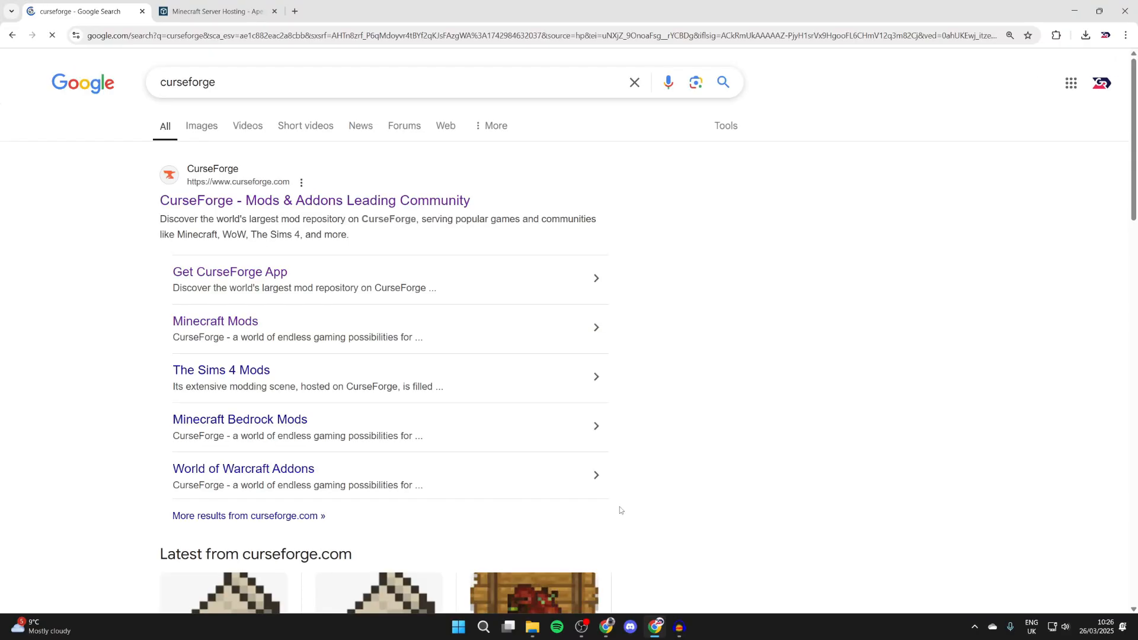
pyautogui.click(314, 200)
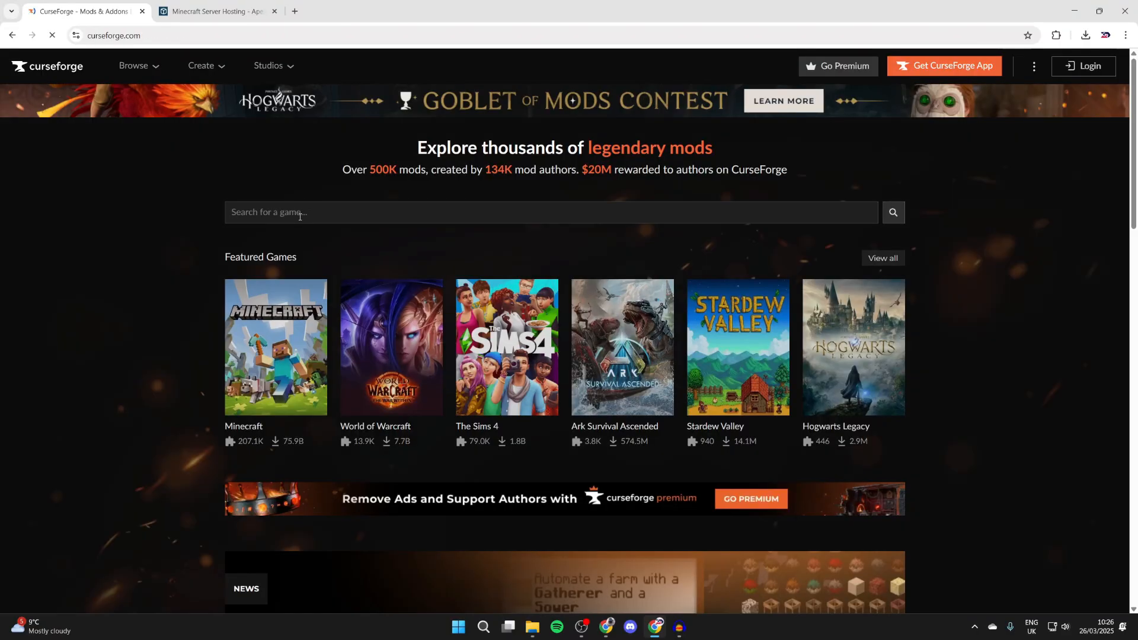
pyautogui.click(275, 347)
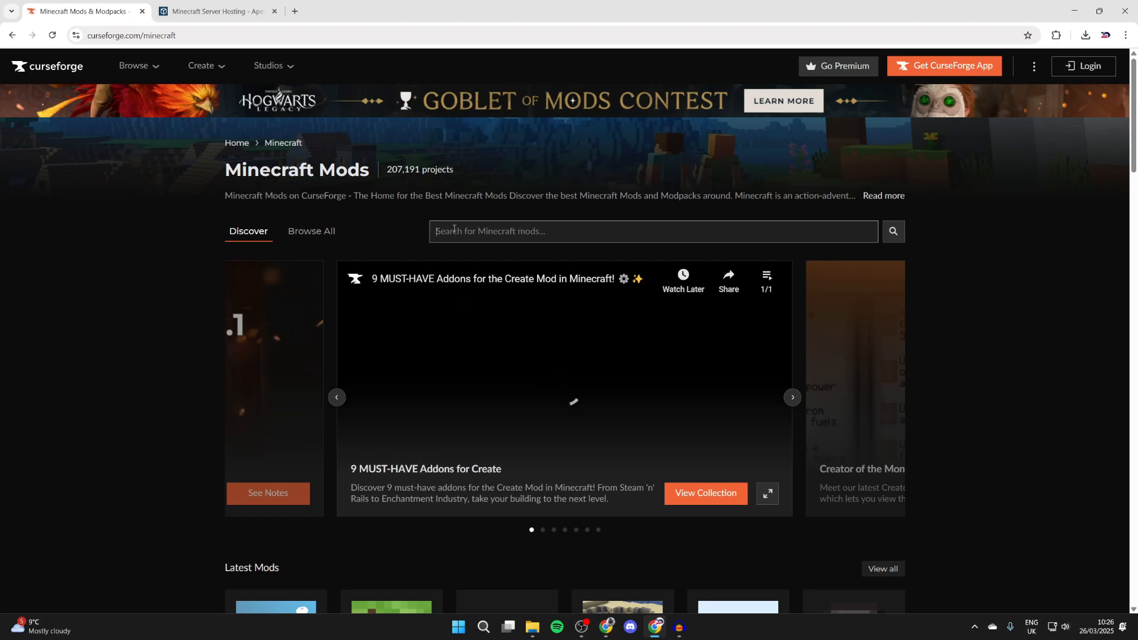
pyautogui.write('curse')
pyautogui.write('iris shader')
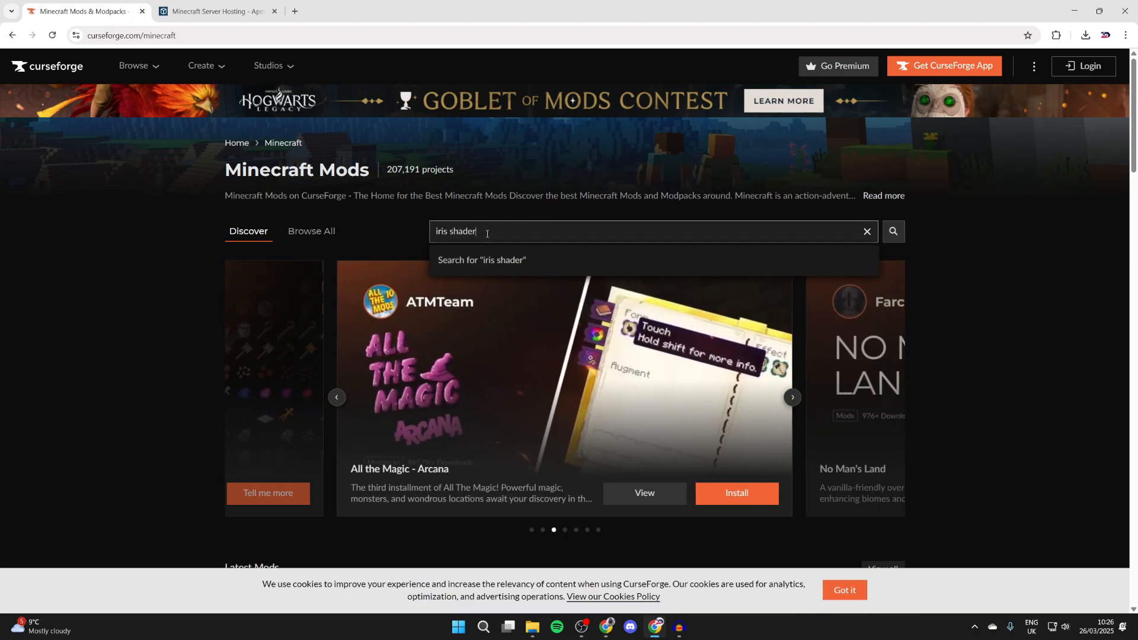
# From the Iris Shaders files list, download Iris 1.8.10 for Fabric 1.21.5
pyautogui.click(893, 235)
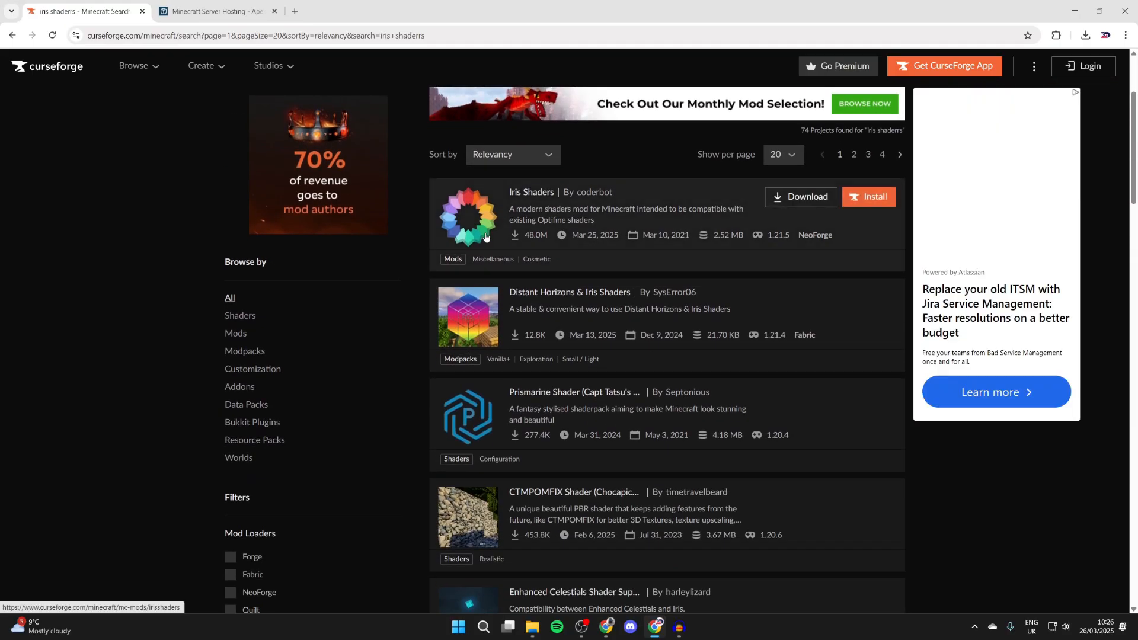
pyautogui.click(531, 192)
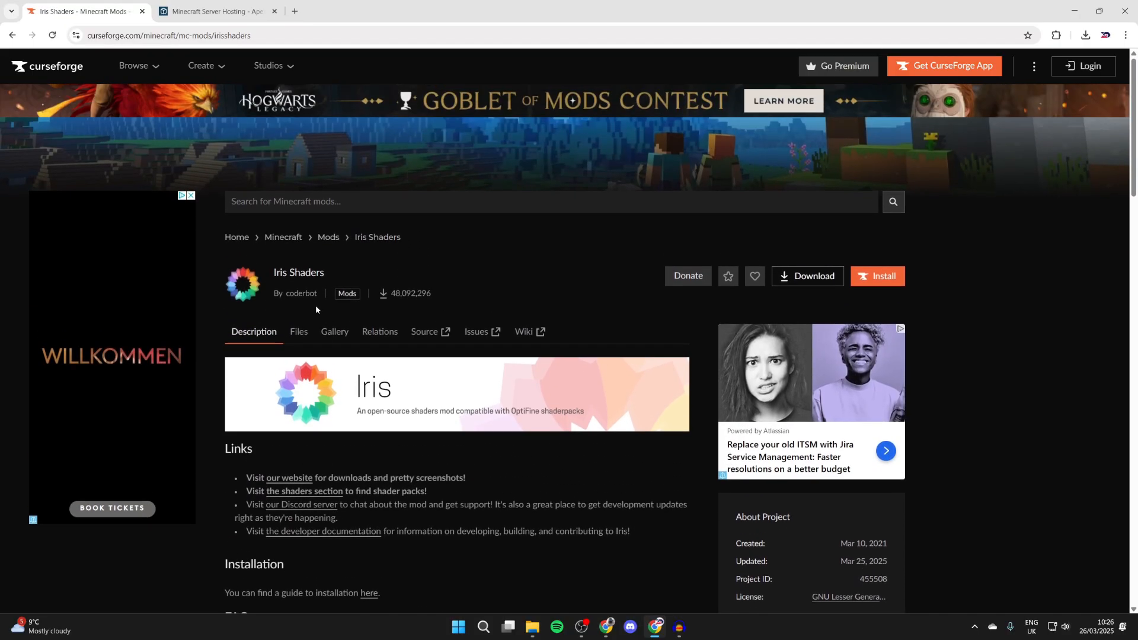
pyautogui.click(299, 335)
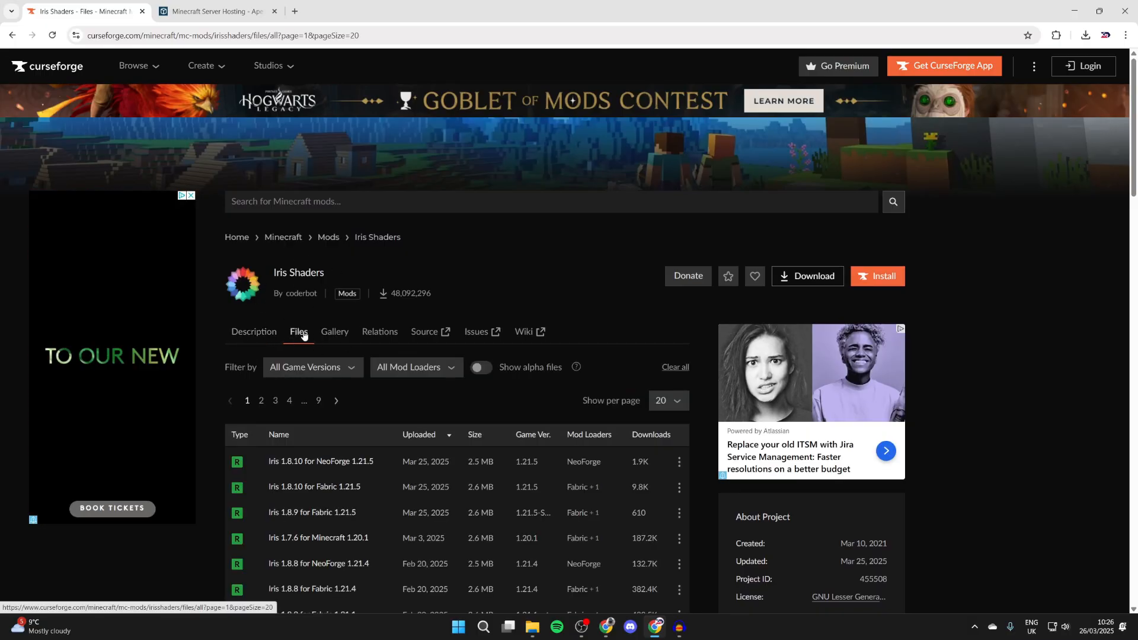
pyautogui.scroll(-3)
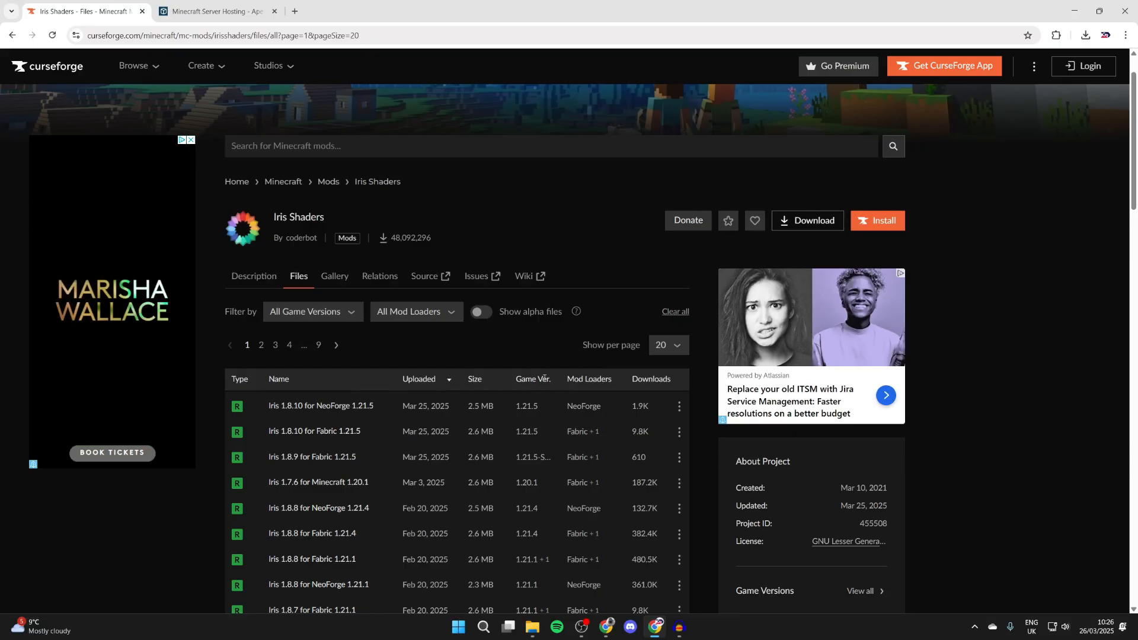
pyautogui.moveTo(526, 431)
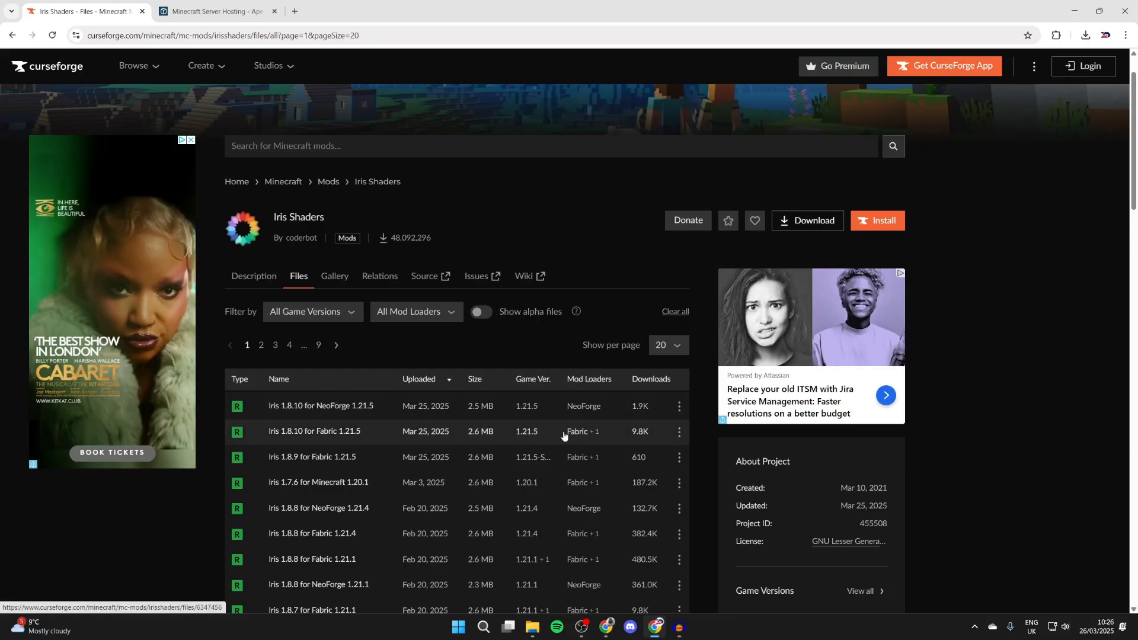
pyautogui.click(678, 431)
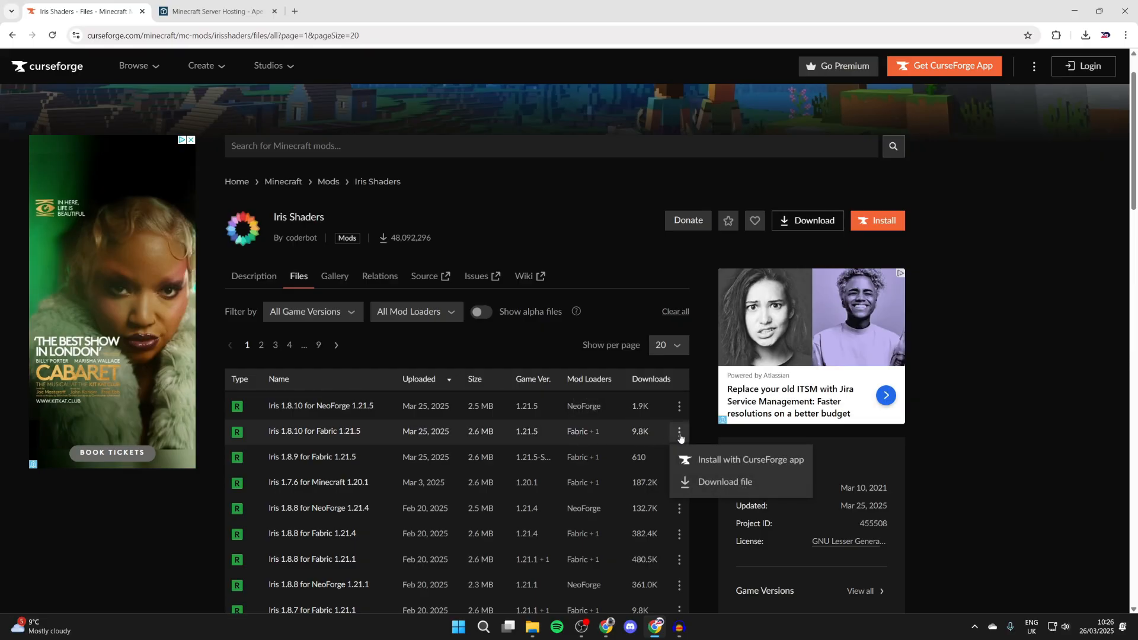
pyautogui.click(723, 481)
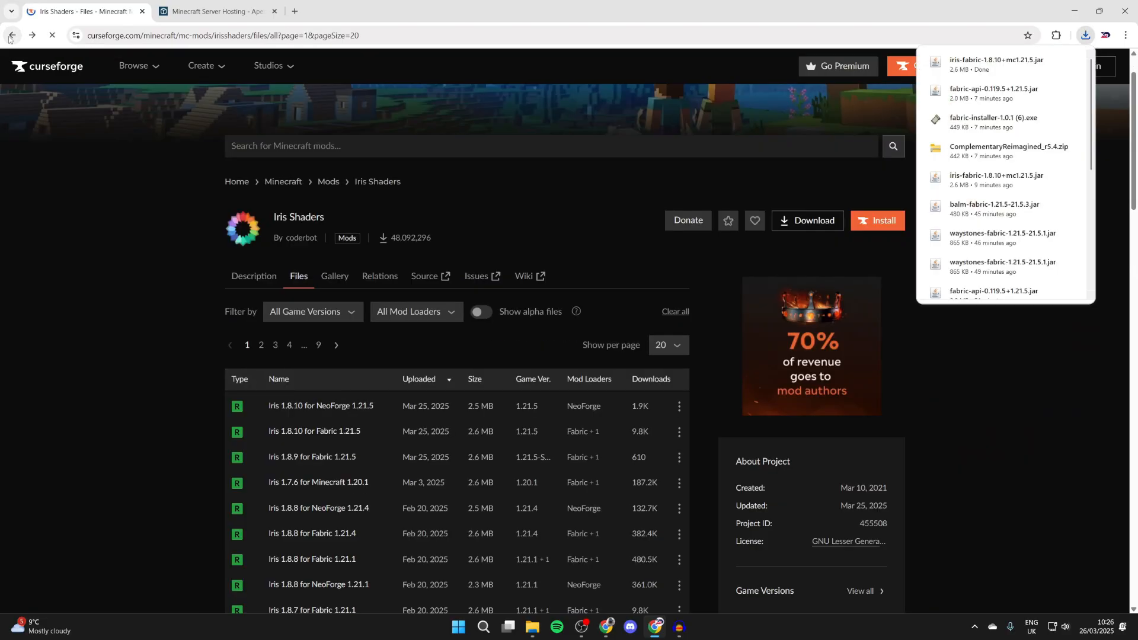
# Search CurseForge for 'sodium' and download Sodium 0.6.12 for Fabric from its files list
pyautogui.click(12, 34)
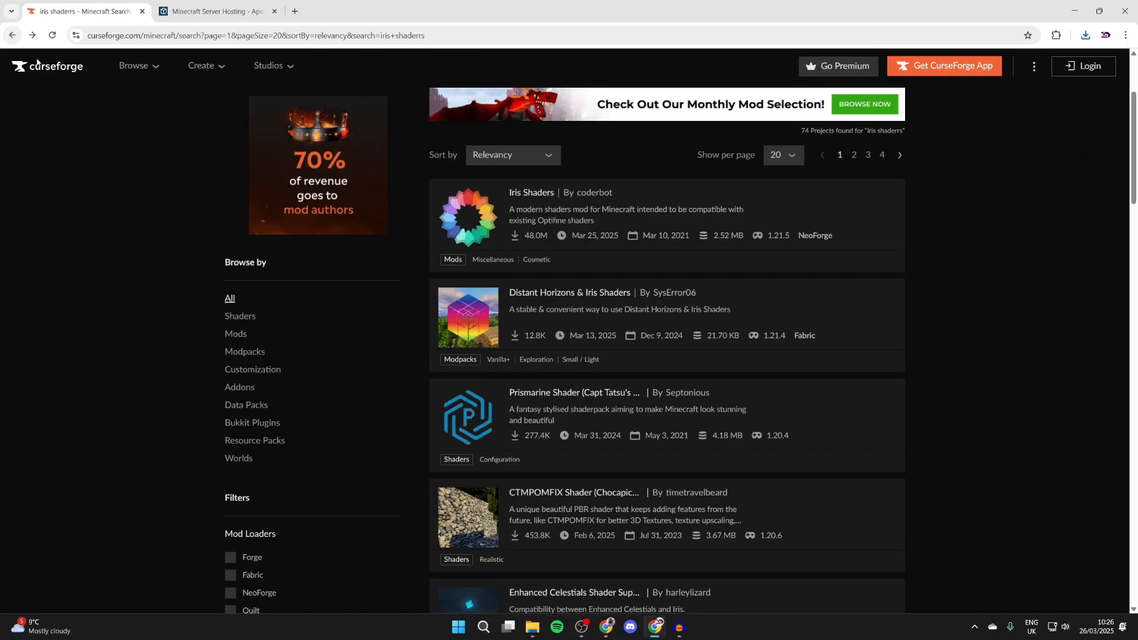
pyautogui.scroll(3)
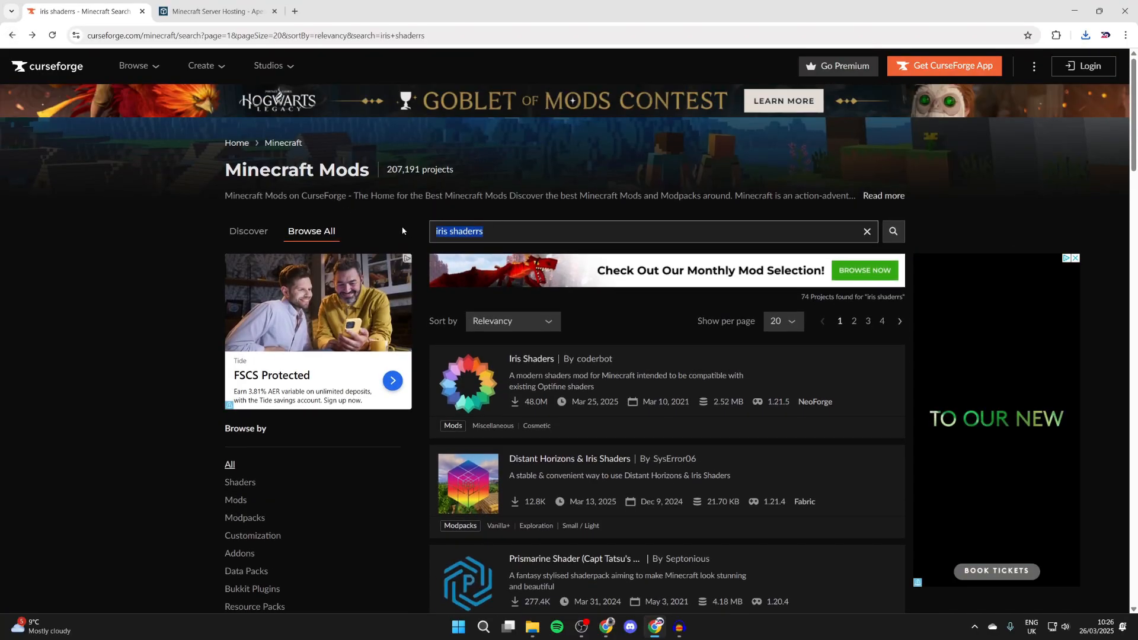
pyautogui.write('sodium')
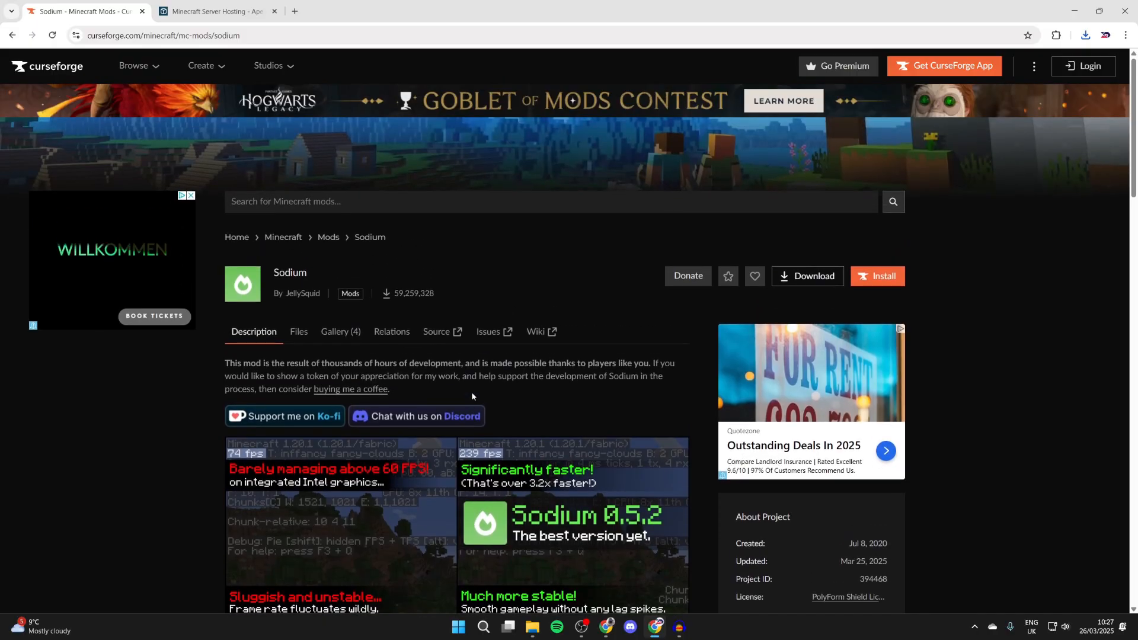
pyautogui.click(298, 331)
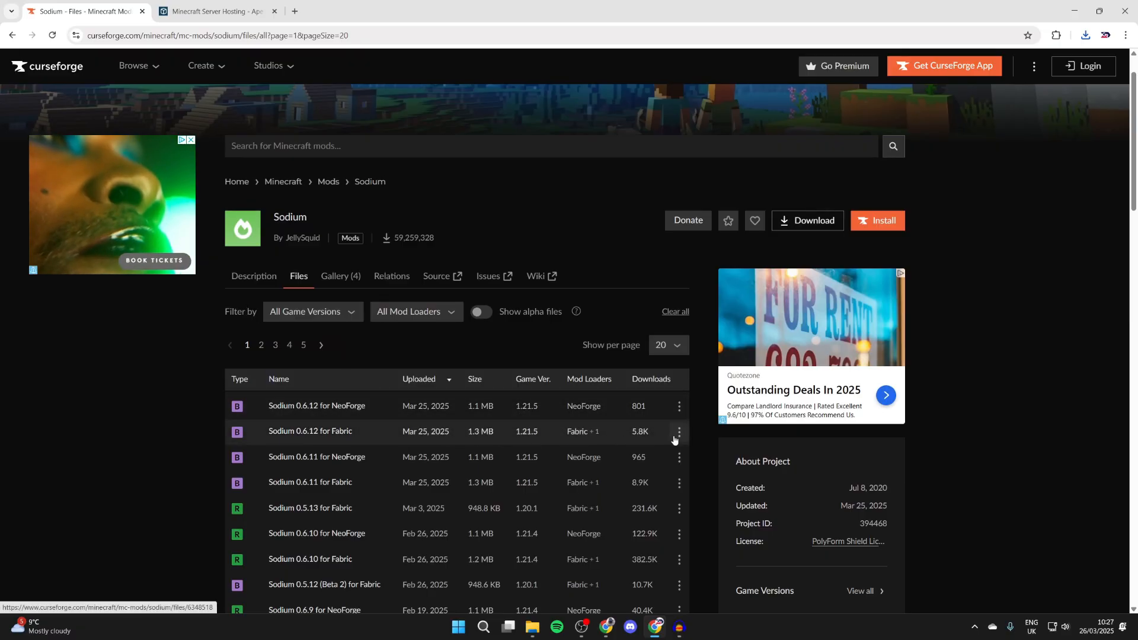
pyautogui.click(678, 431)
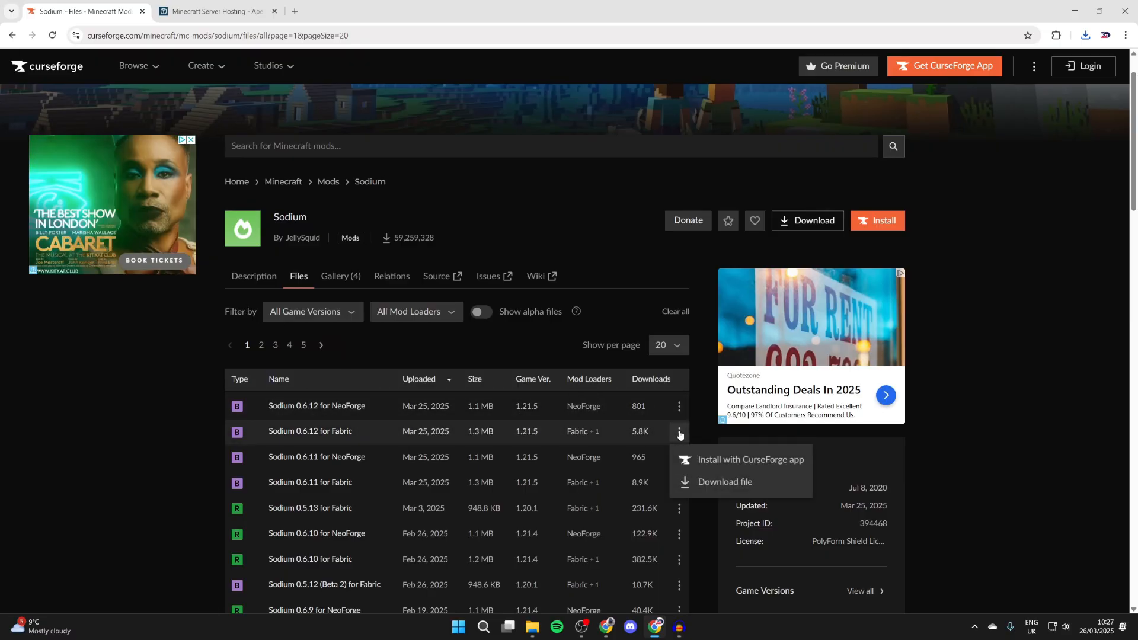
pyautogui.click(723, 486)
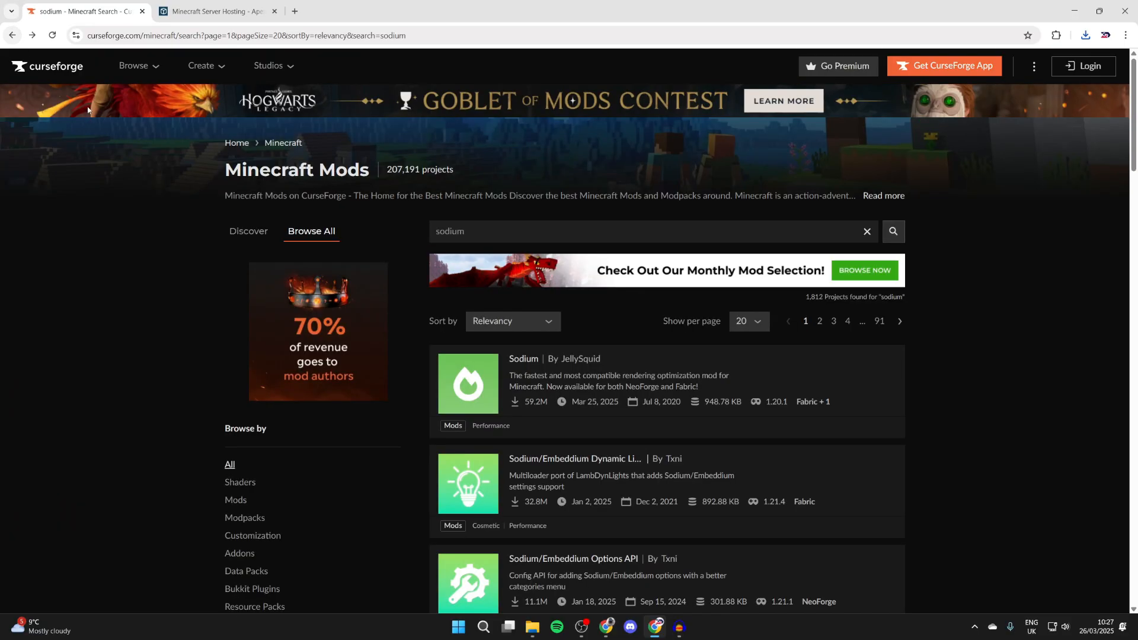
# Filter Minecraft projects to shader packs and go to the Complementary Reimagined page
pyautogui.click(865, 231)
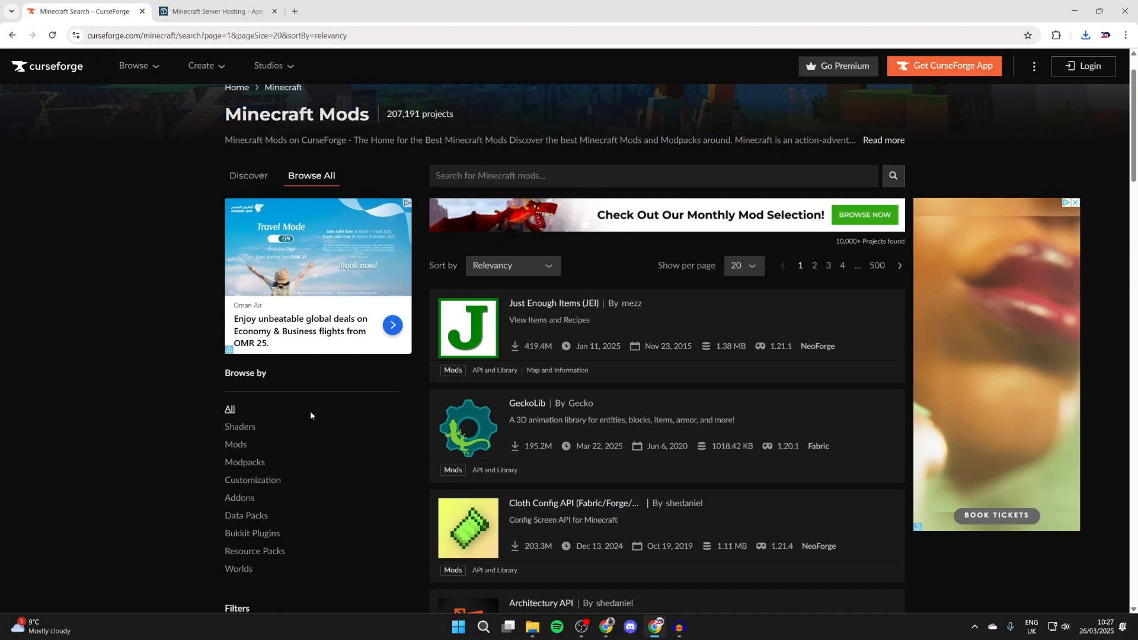
pyautogui.click(240, 427)
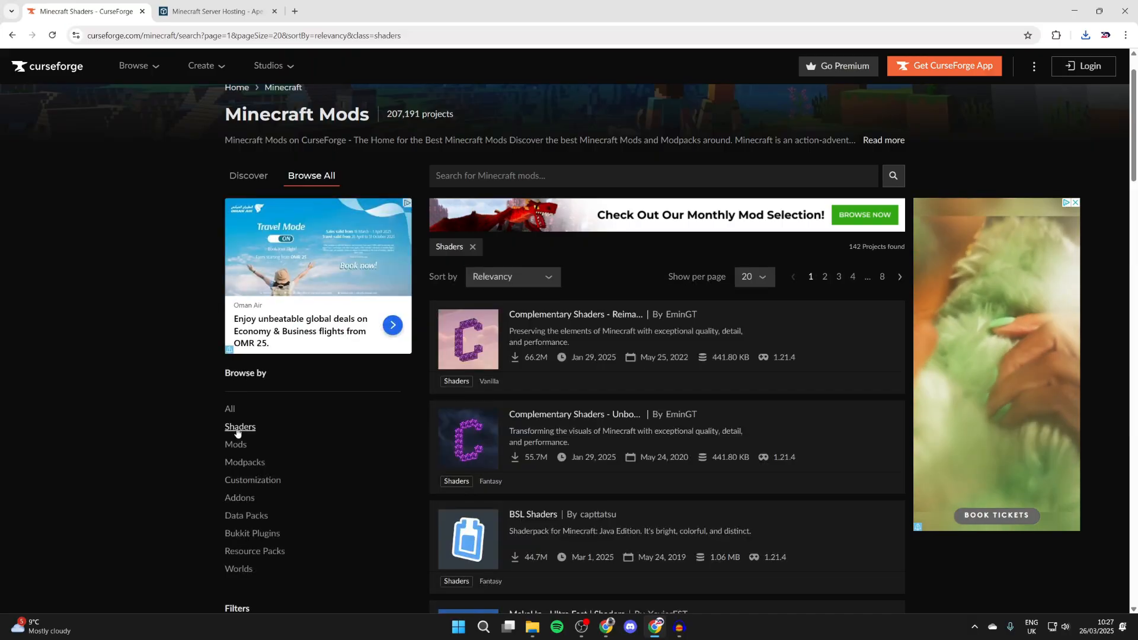
pyautogui.scroll(-3)
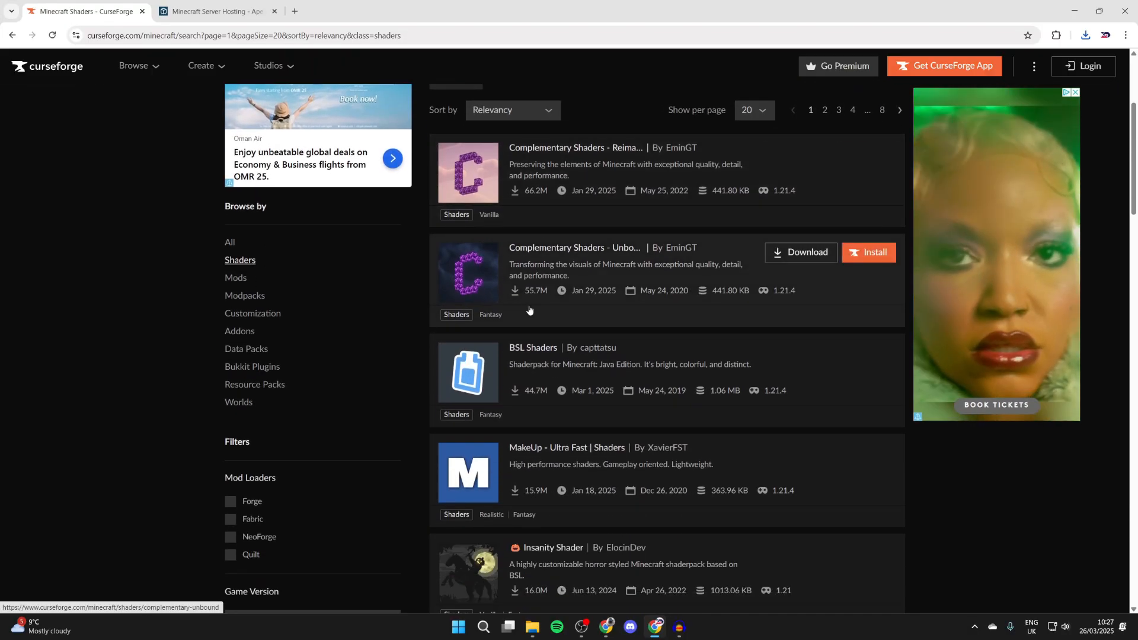
pyautogui.click(574, 147)
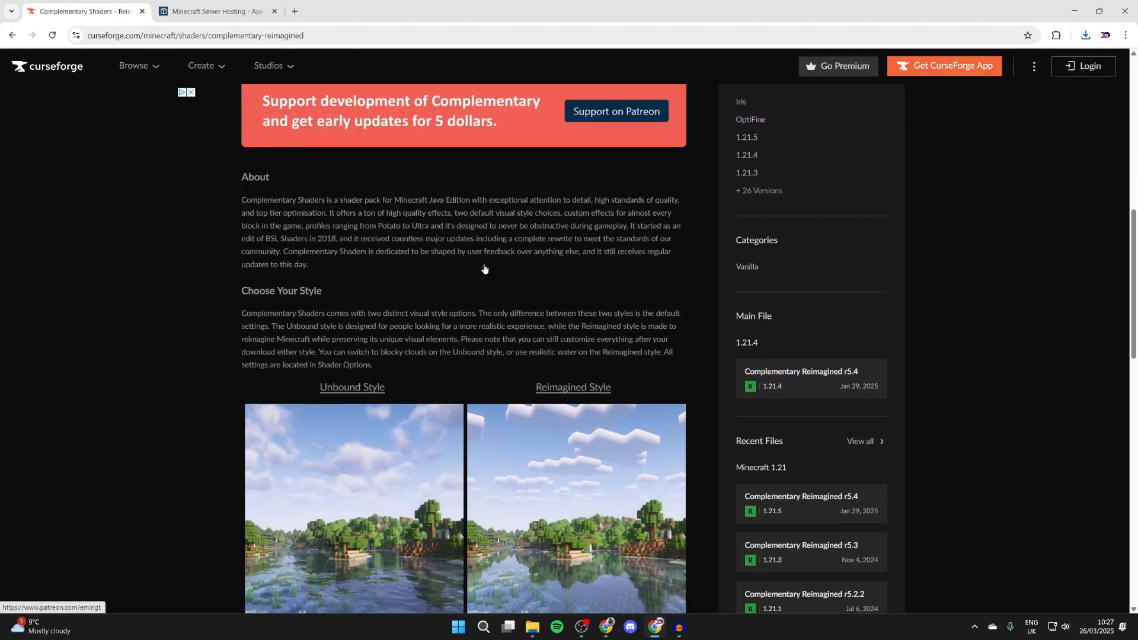
pyautogui.scroll(-3)
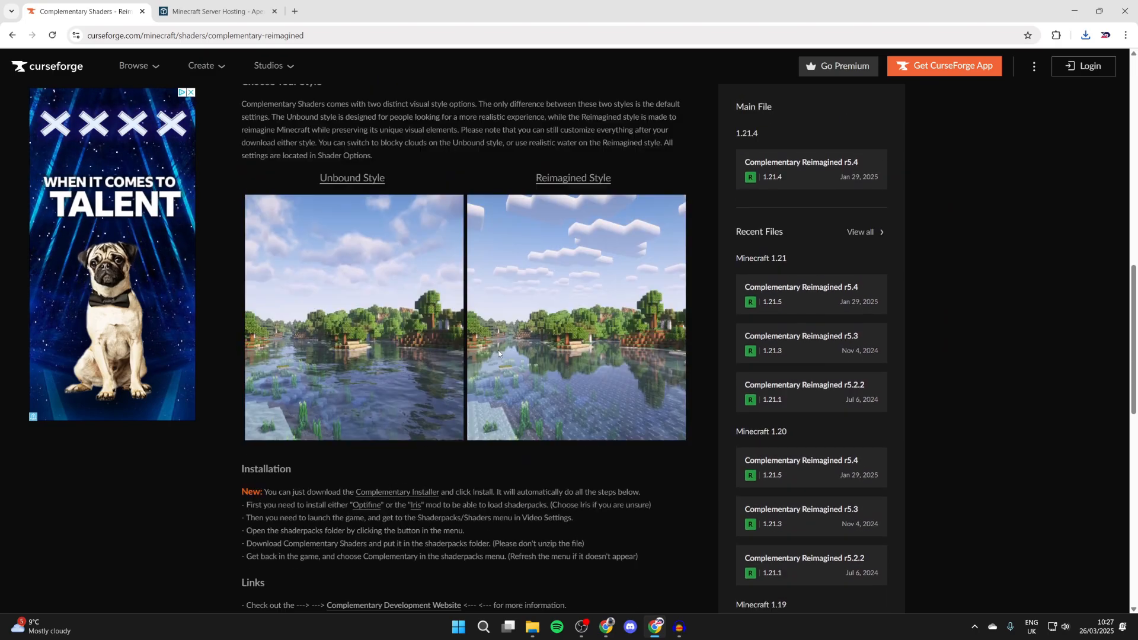
pyautogui.scroll(3)
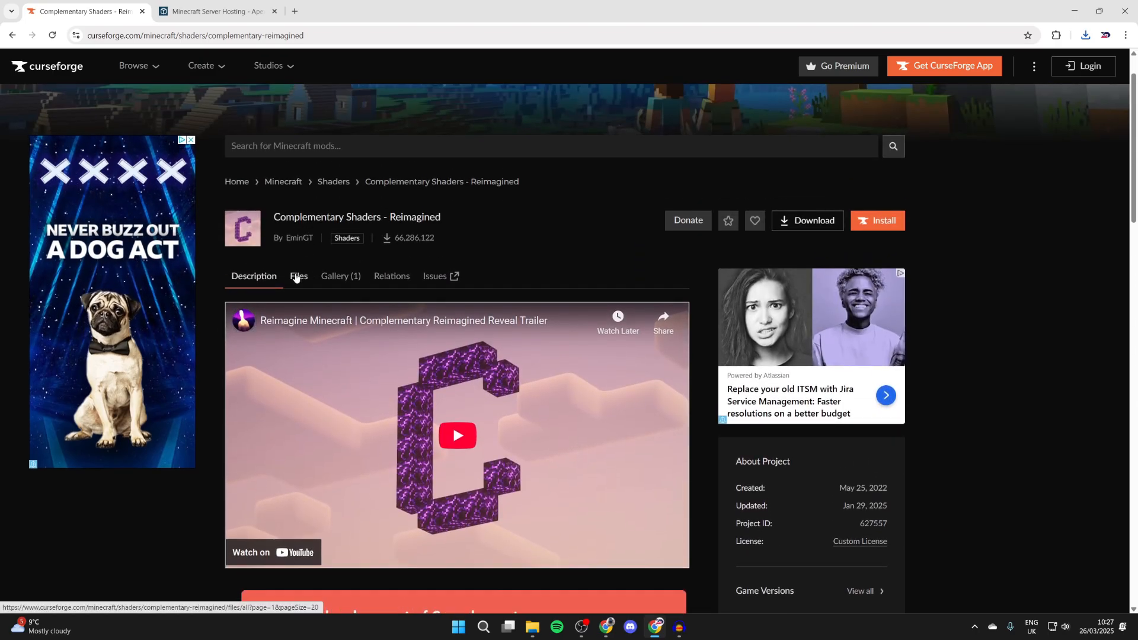
# From the Complementary Reimagined files list, download the r5.4 shader zip
pyautogui.click(298, 276)
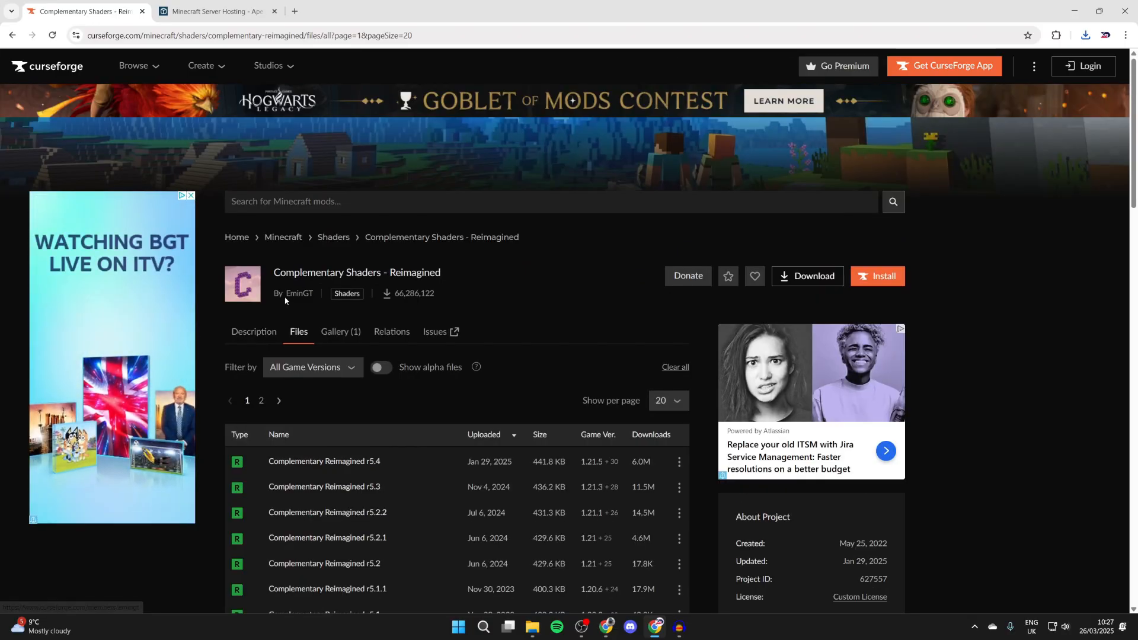
pyautogui.scroll(-3)
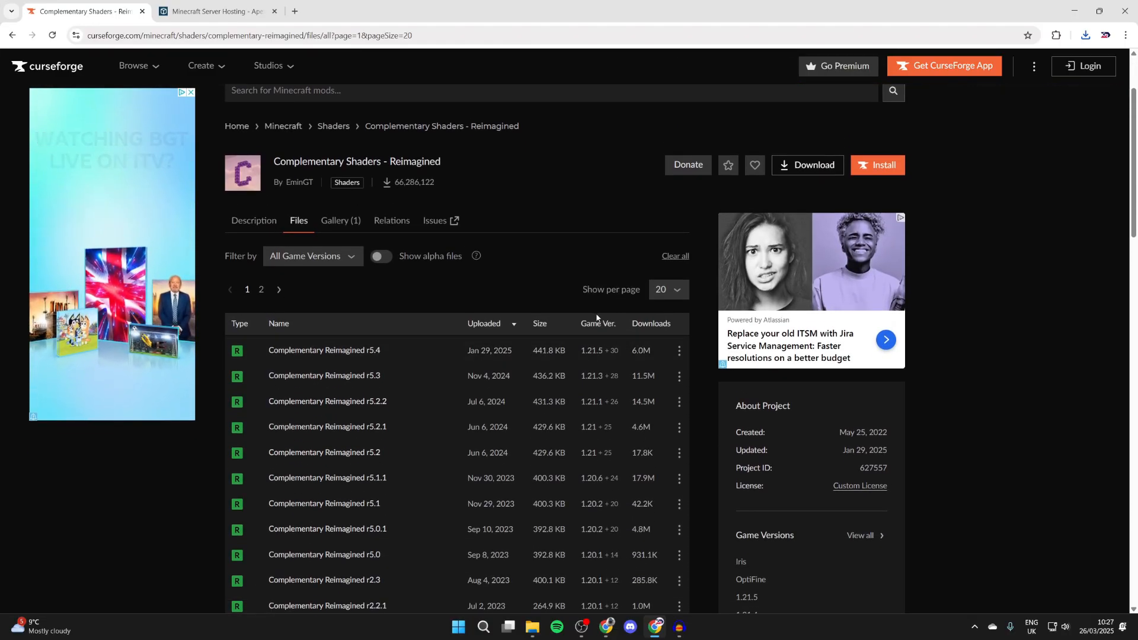
pyautogui.moveTo(675, 360)
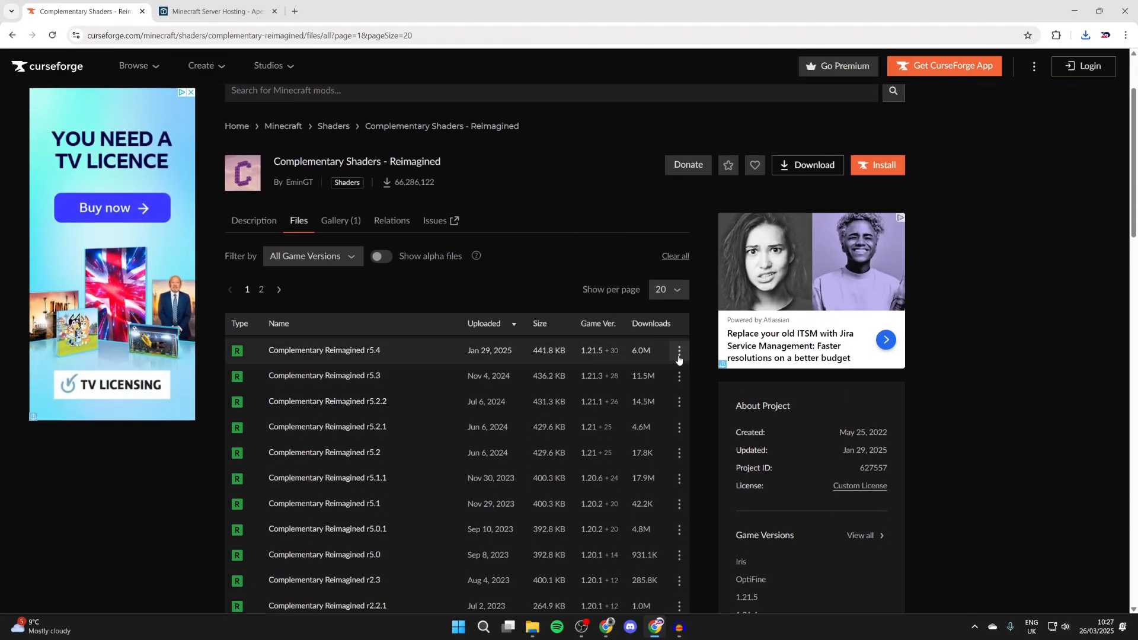
pyautogui.click(678, 354)
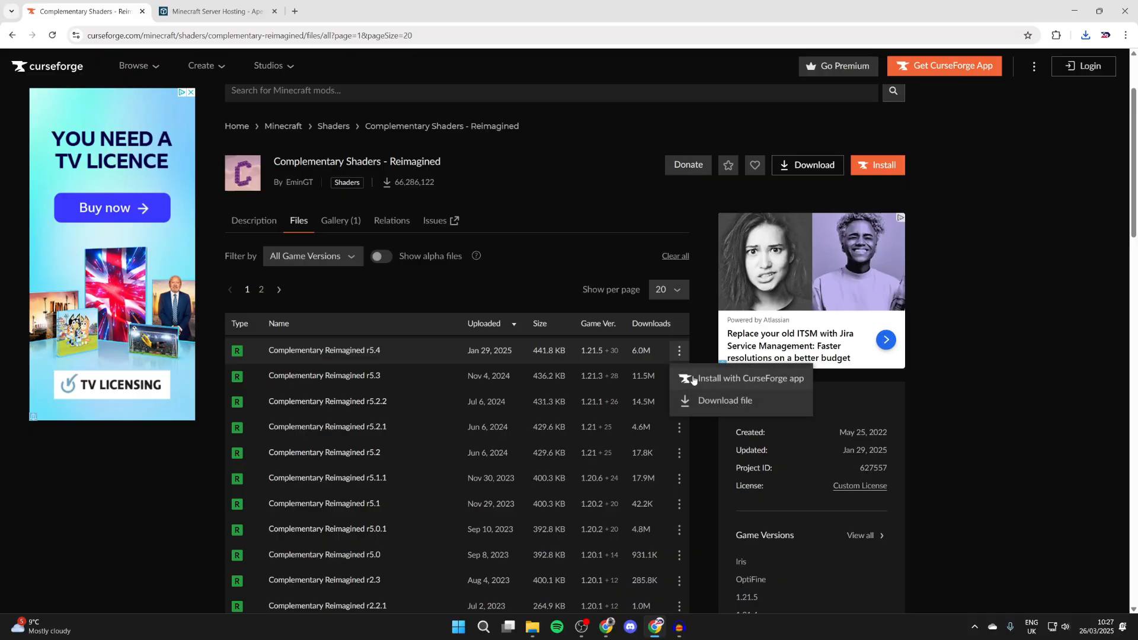
pyautogui.click(723, 399)
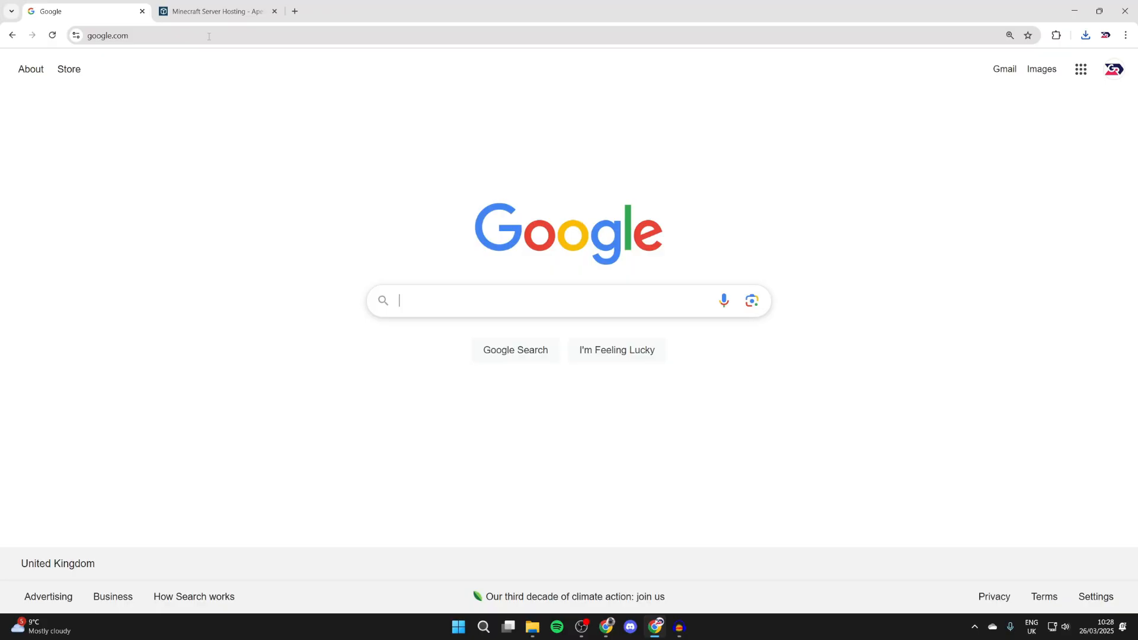
pyautogui.moveTo(427, 305)
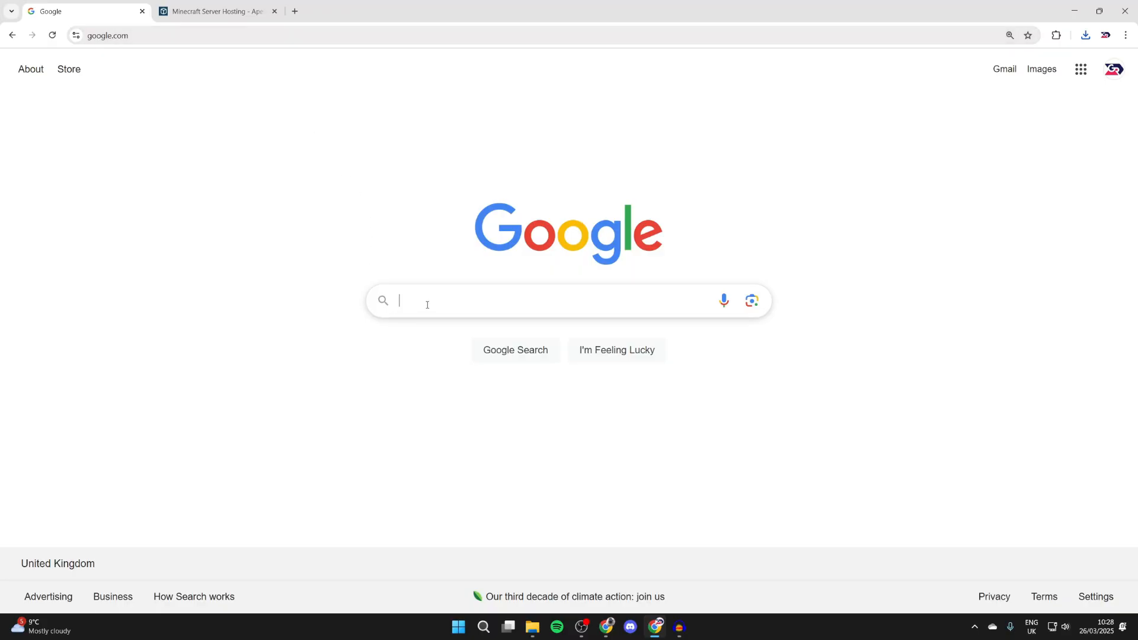
# Google 'fabric minecraft' and go to the official fabricmc.net home page
pyautogui.write('fabric')
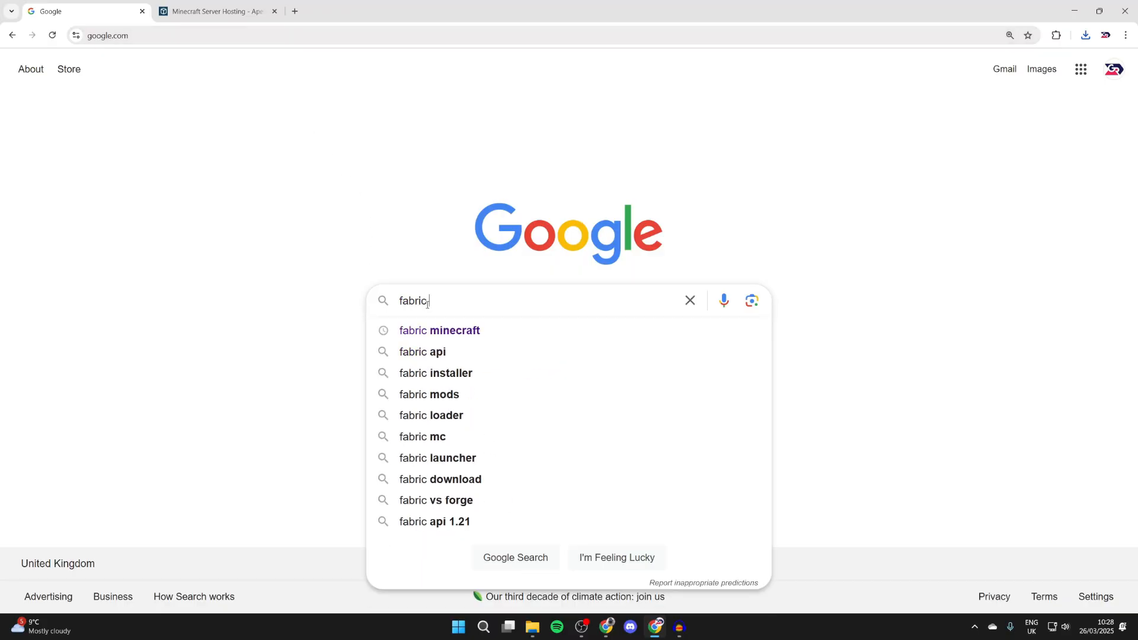
pyautogui.click(439, 331)
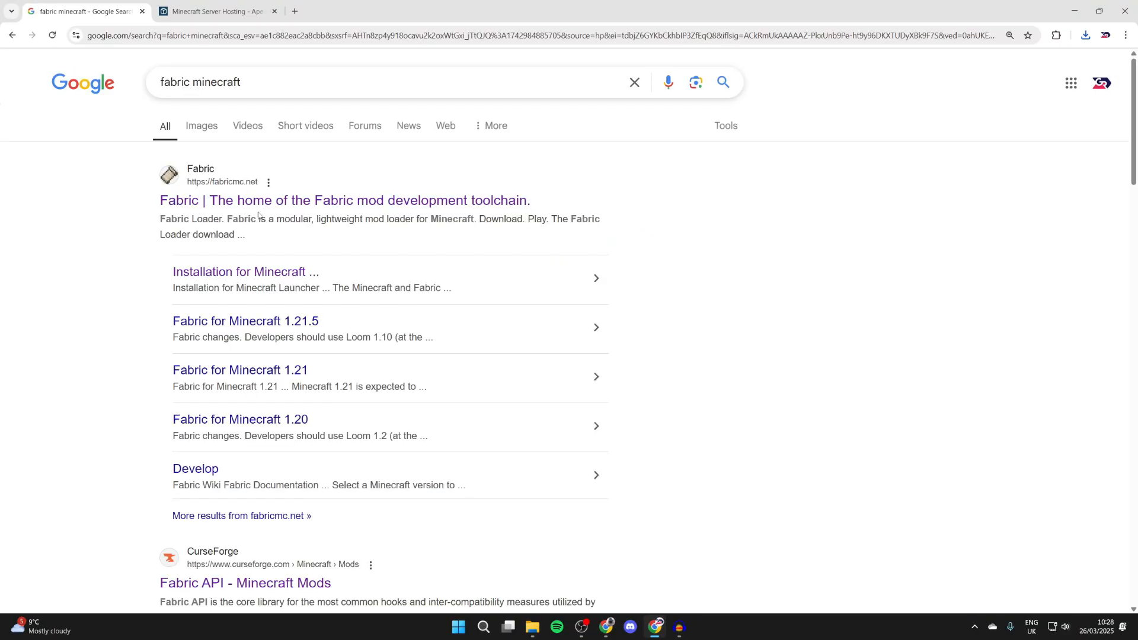
pyautogui.click(343, 201)
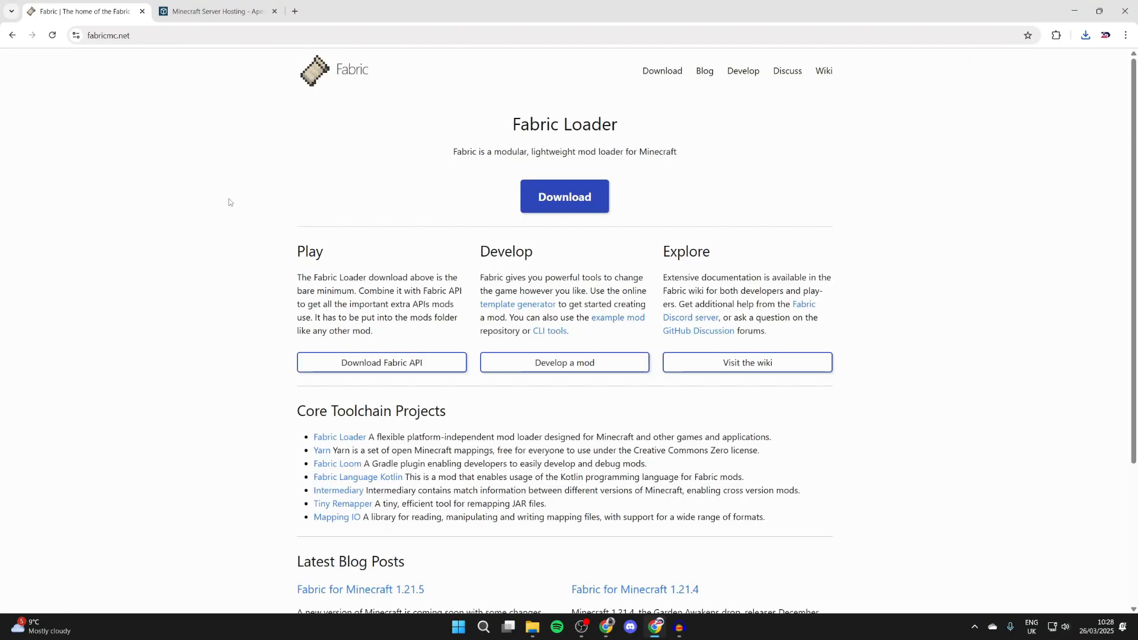
# Download the Windows Fabric installer, then download Fabric API 0.119.5 for 1.21.5 from CurseForge
pyautogui.click(564, 195)
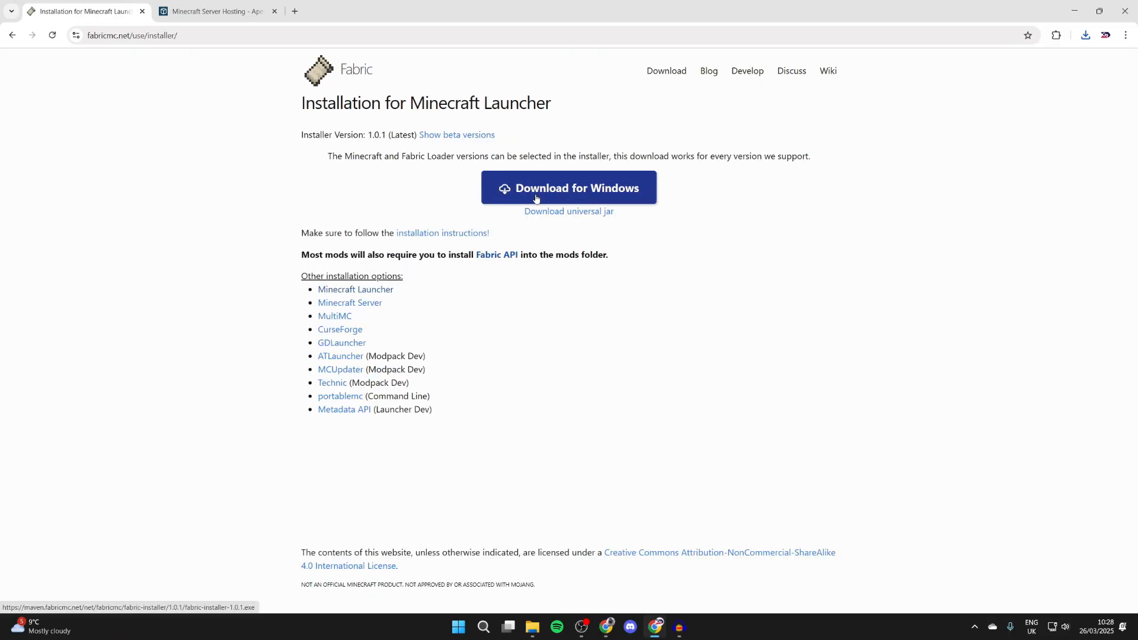
pyautogui.click(567, 189)
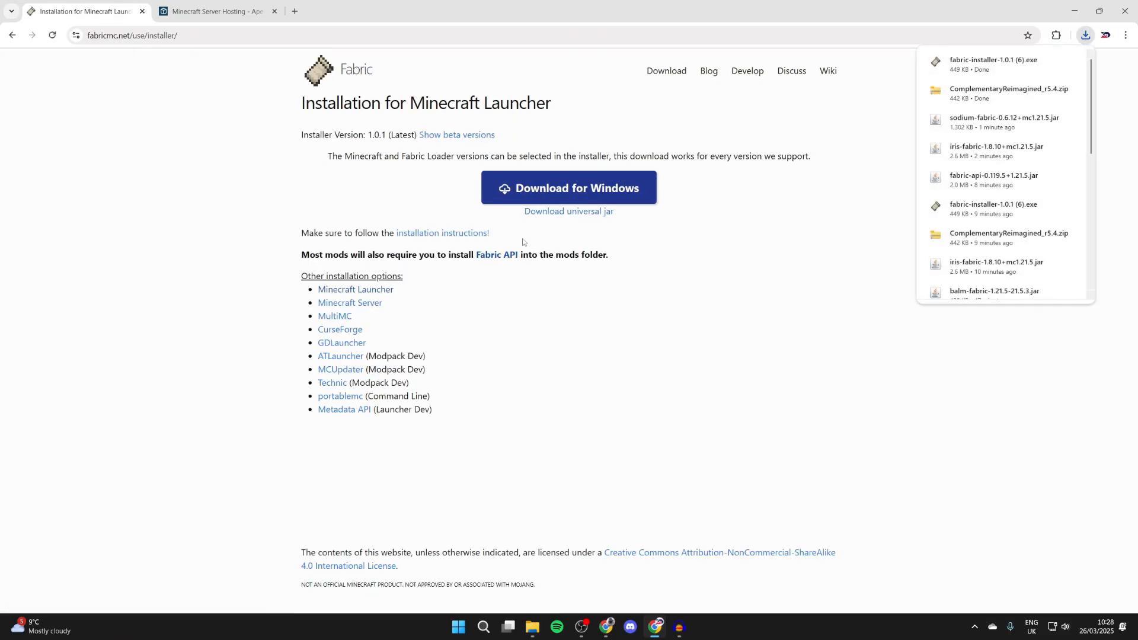
pyautogui.click(496, 255)
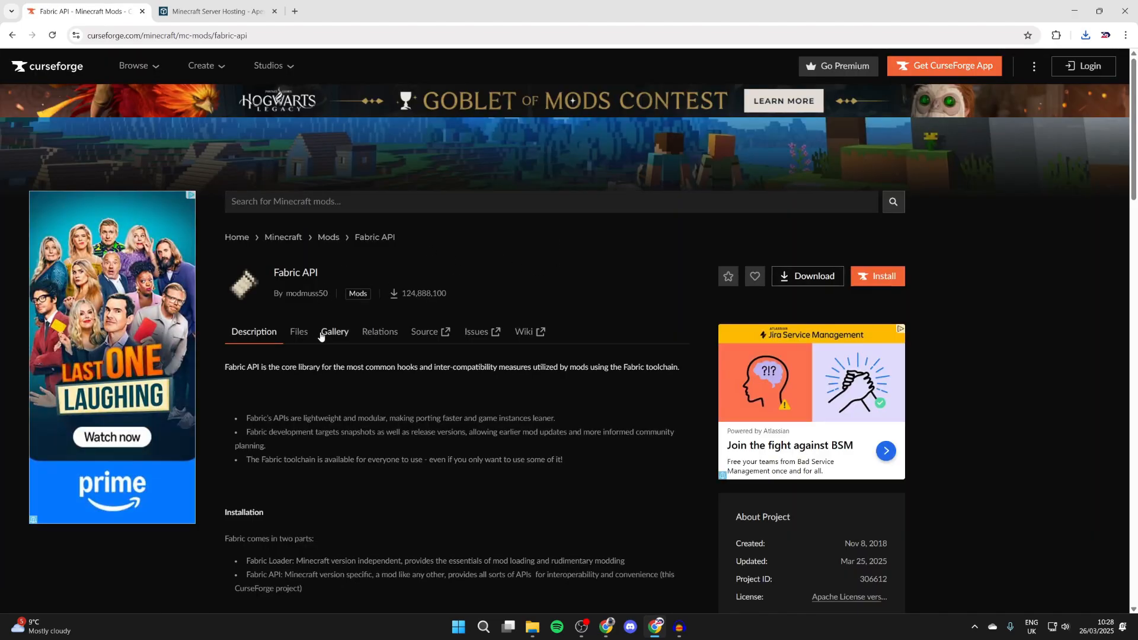
pyautogui.click(299, 331)
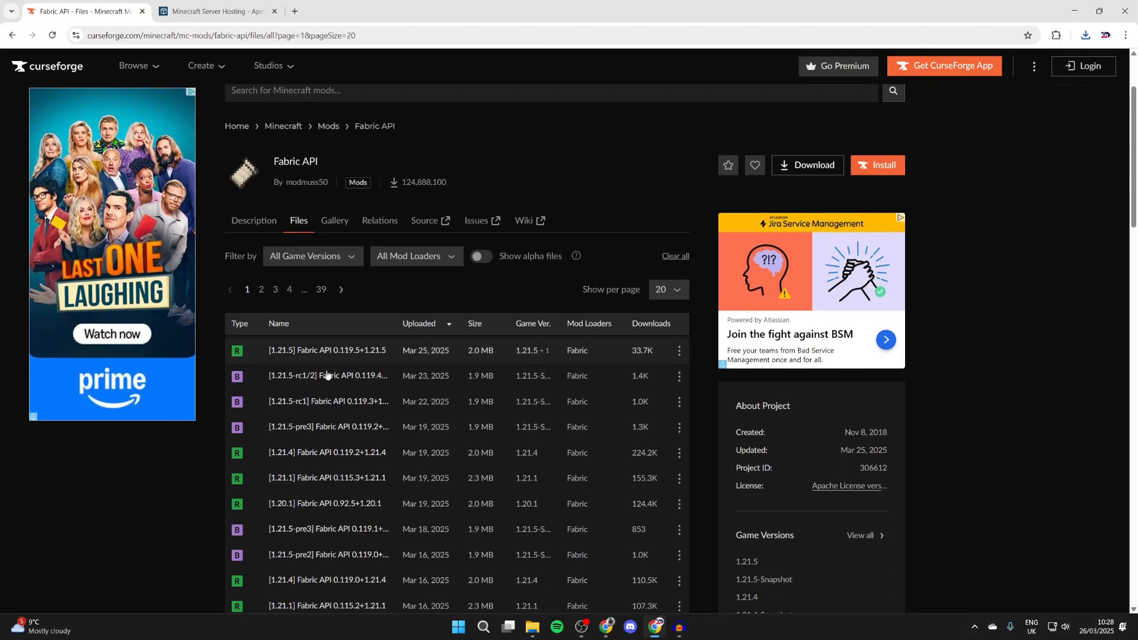
pyautogui.moveTo(529, 351)
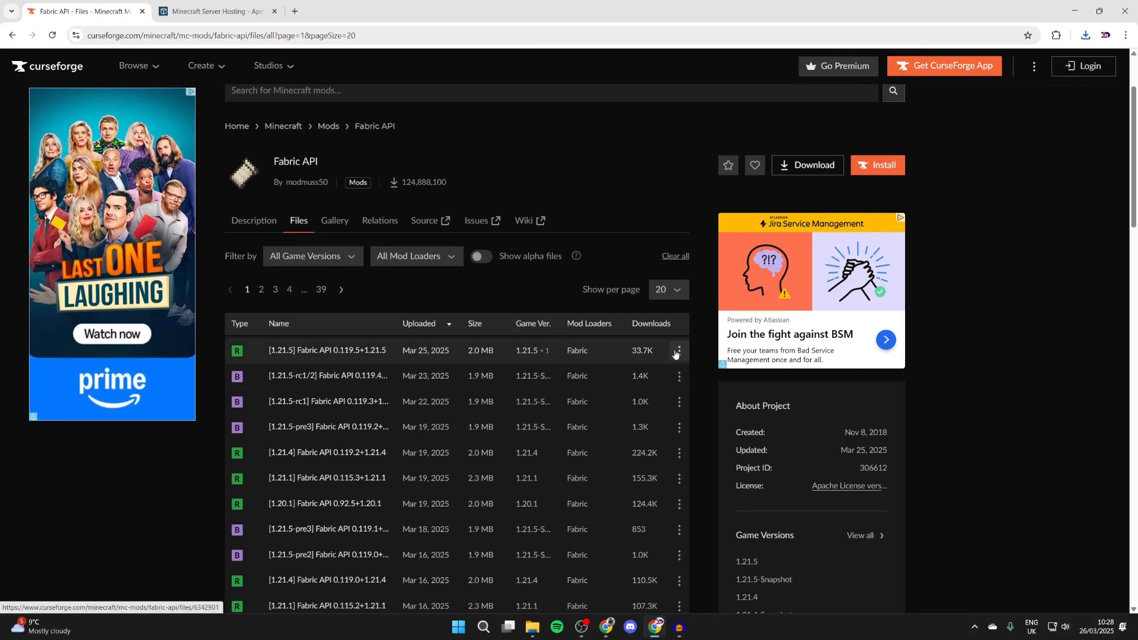
pyautogui.click(325, 356)
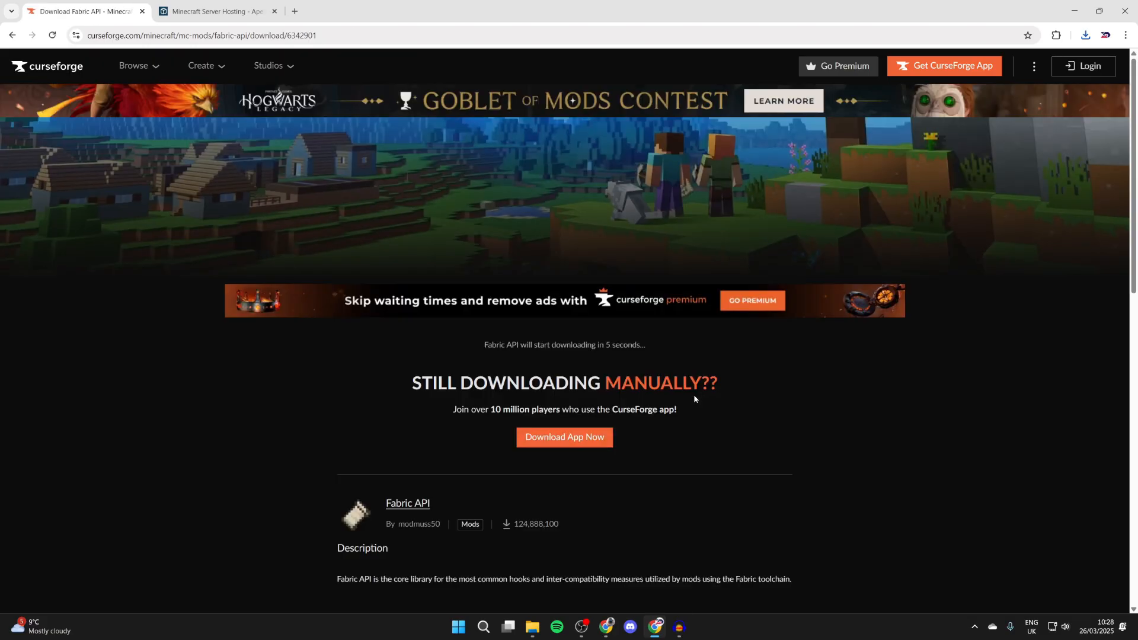
# Switch to the Apex Hosting tab and scroll through its Minecraft server hosting features
pyautogui.click(215, 11)
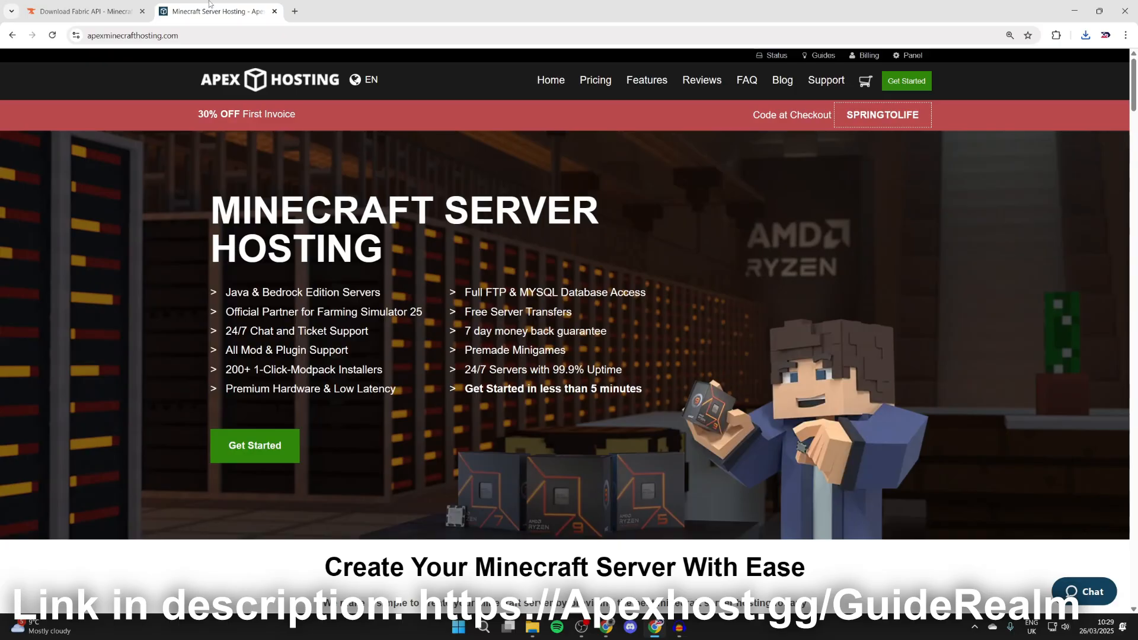
pyautogui.moveTo(180, 33)
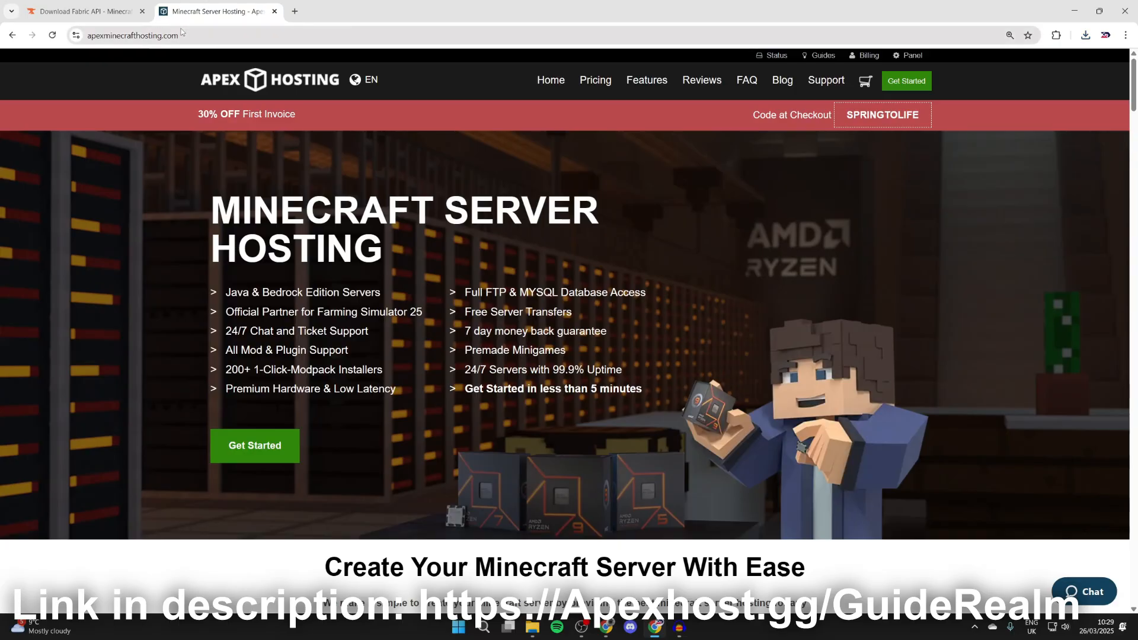
pyautogui.scroll(-3)
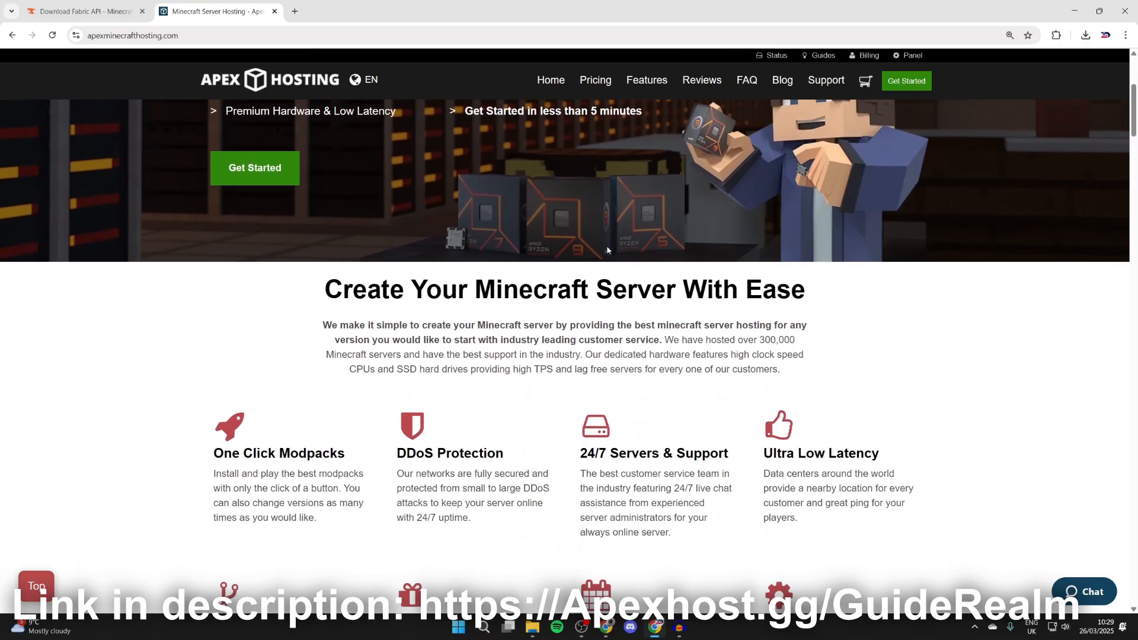
pyautogui.scroll(-3)
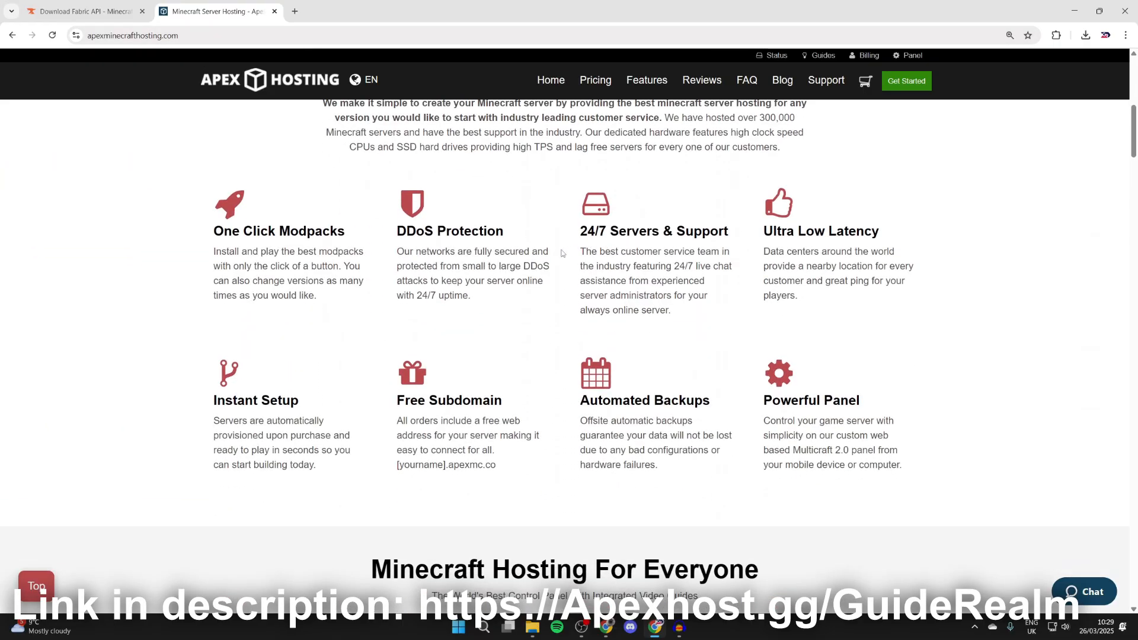
pyautogui.moveTo(633, 263)
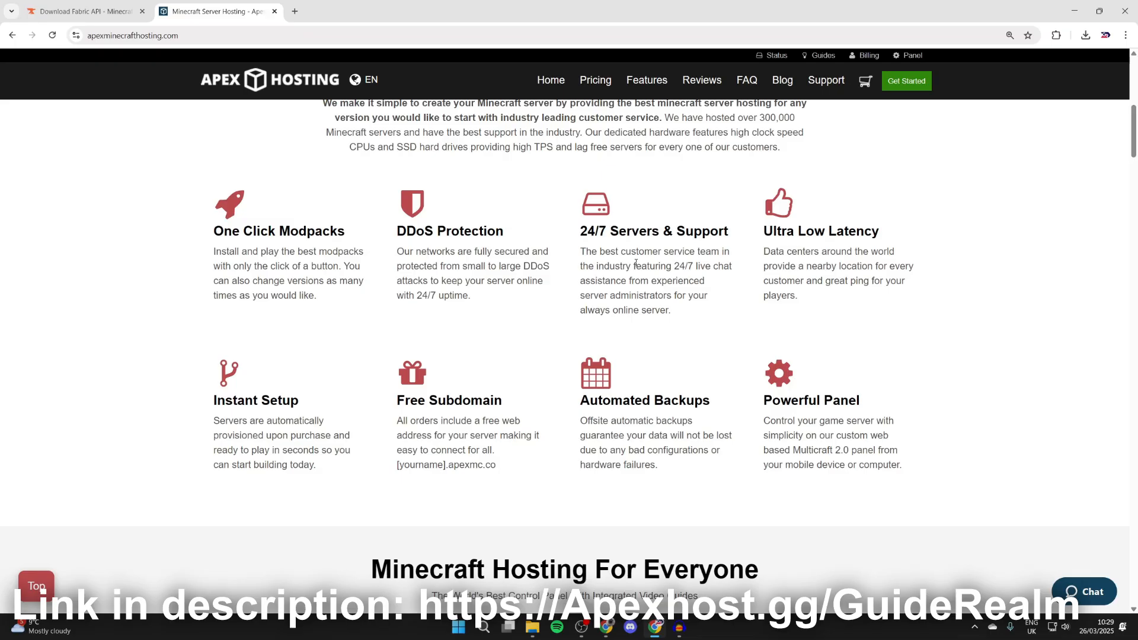
pyautogui.moveTo(682, 307)
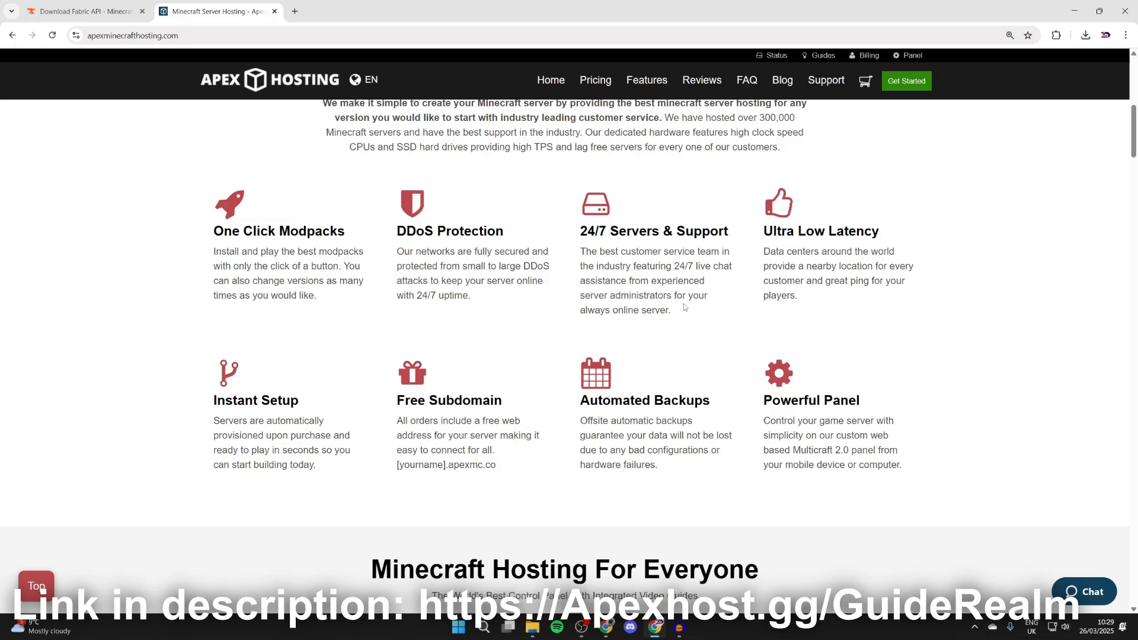
pyautogui.moveTo(686, 286)
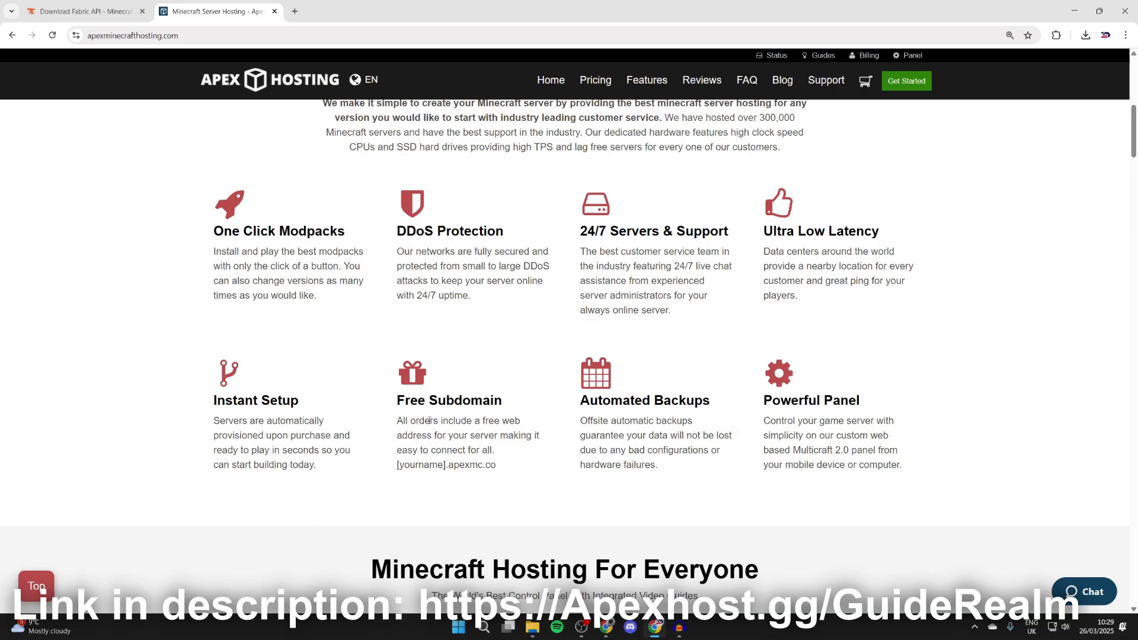
pyautogui.moveTo(380, 330)
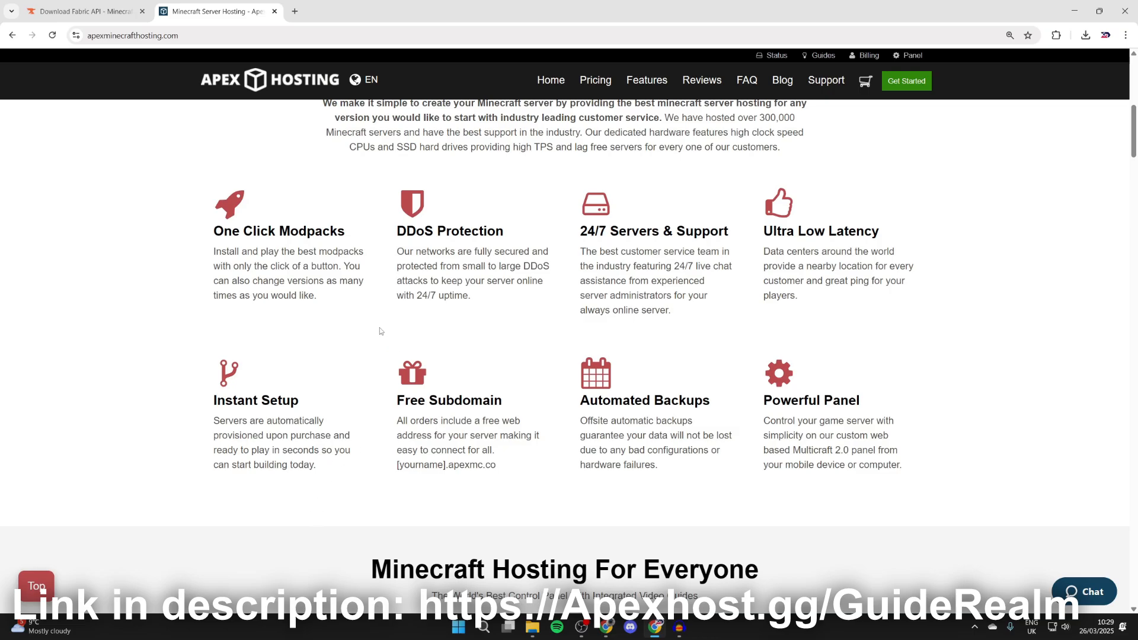
pyautogui.scroll(3)
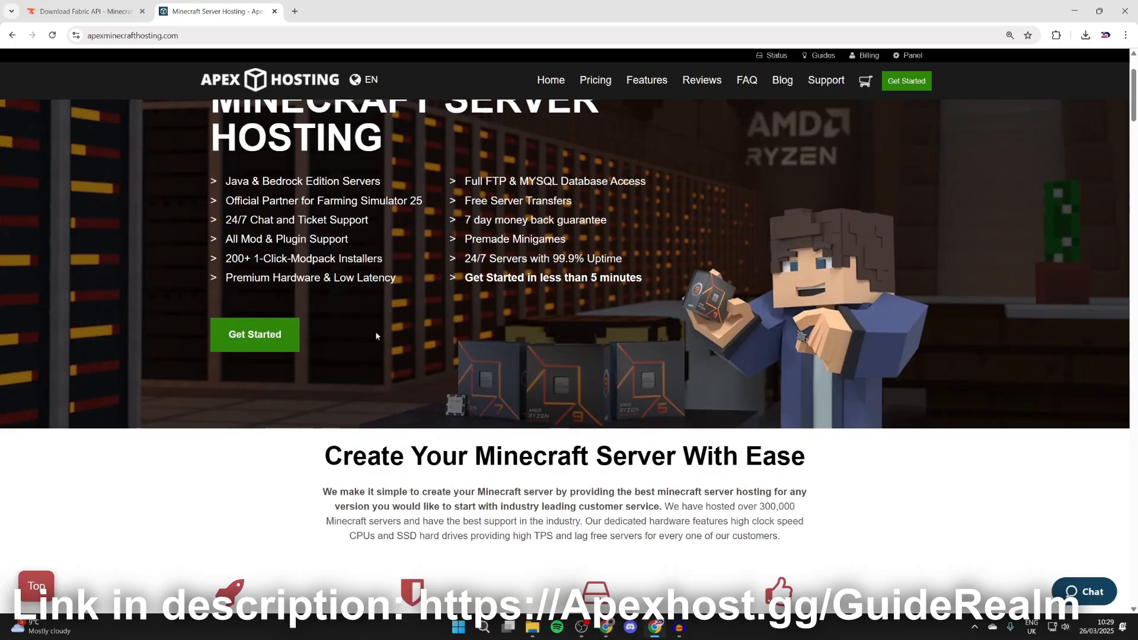
pyautogui.moveTo(481, 399)
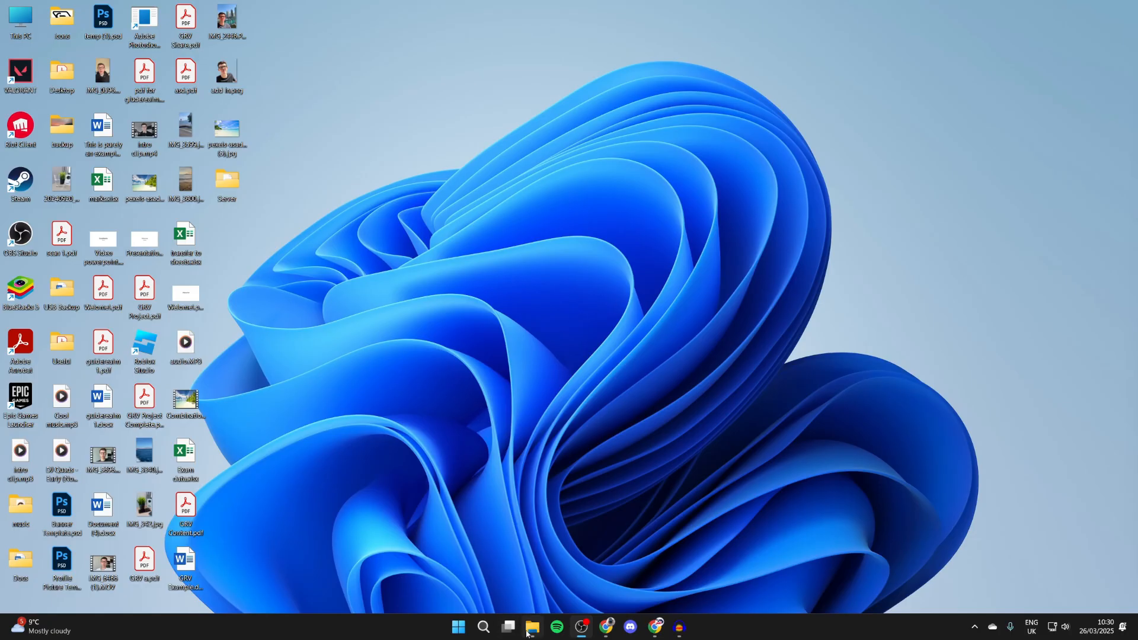
# Launch fabric-installer from the Downloads folder
pyautogui.click(532, 632)
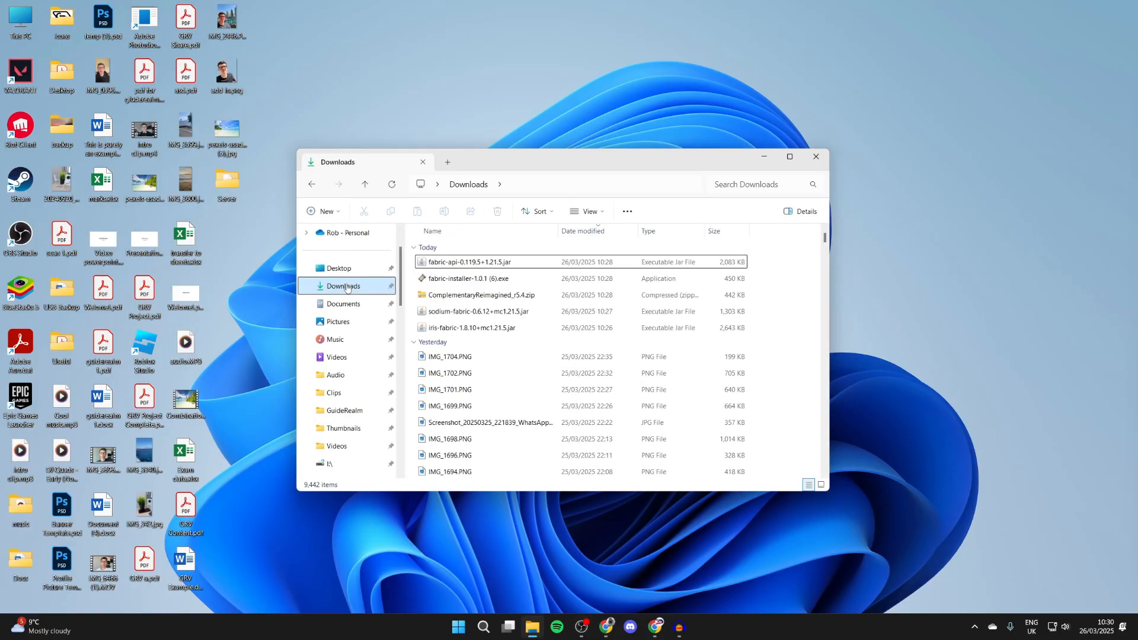
pyautogui.moveTo(477, 322)
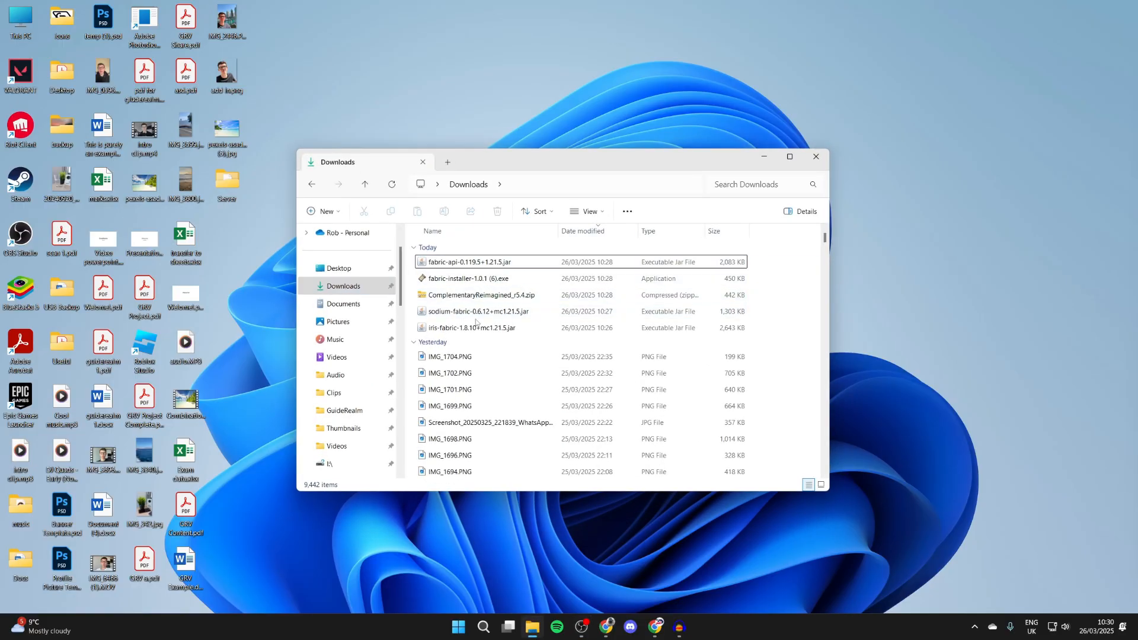
pyautogui.click(469, 277)
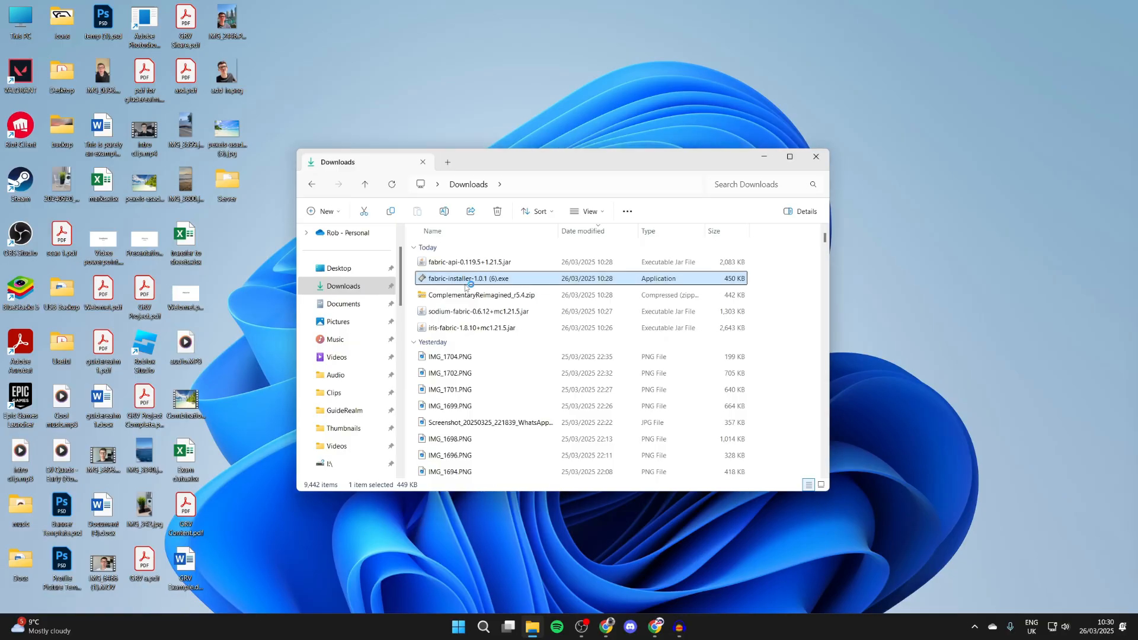
pyautogui.doubleClick(469, 277)
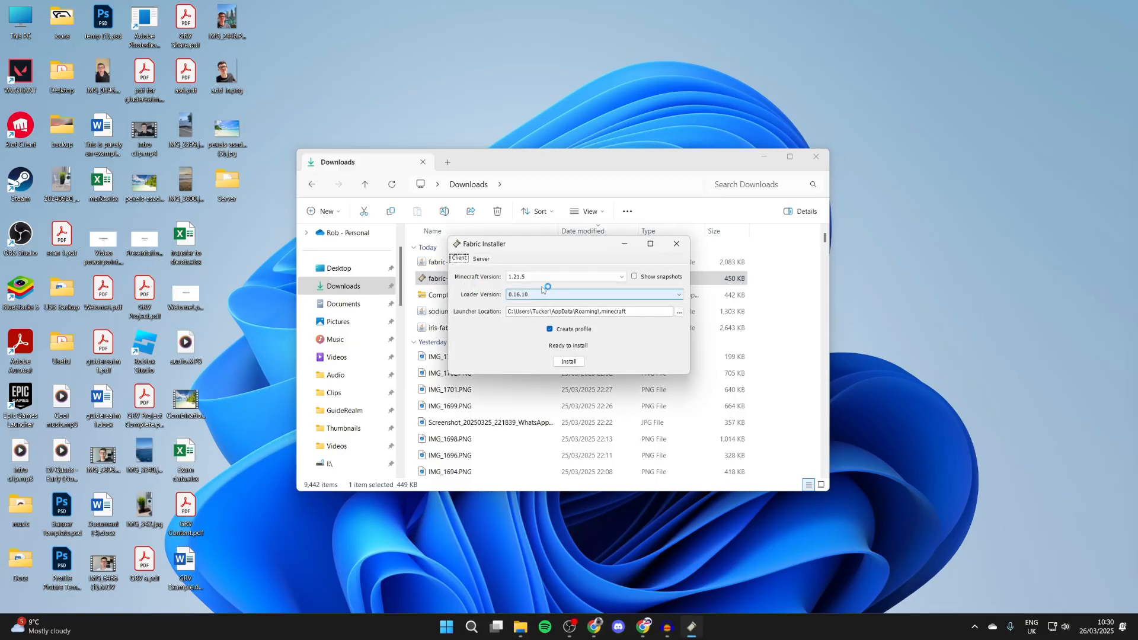
# Install Fabric Loader for Minecraft version 1.21.5 and confirm the success message
pyautogui.click(620, 276)
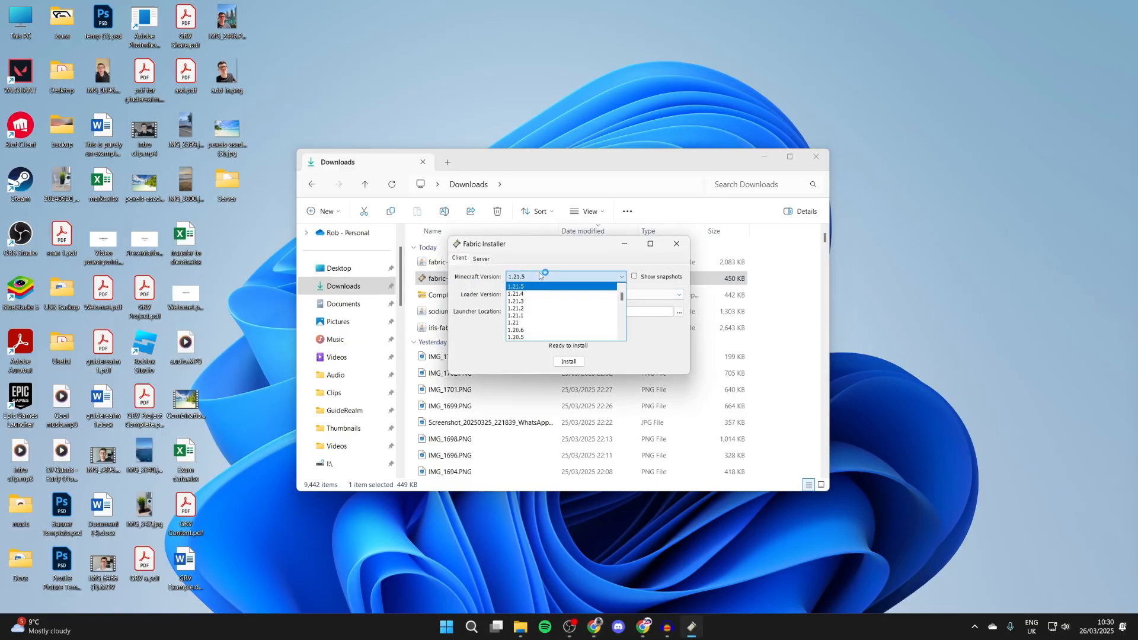
pyautogui.click(516, 286)
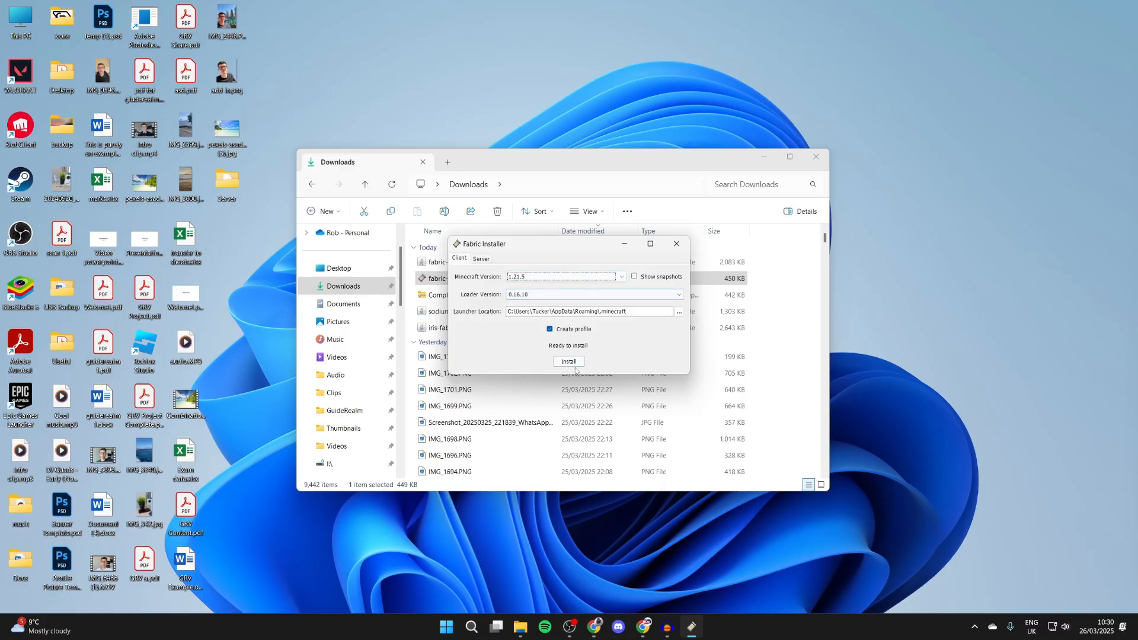
pyautogui.click(568, 362)
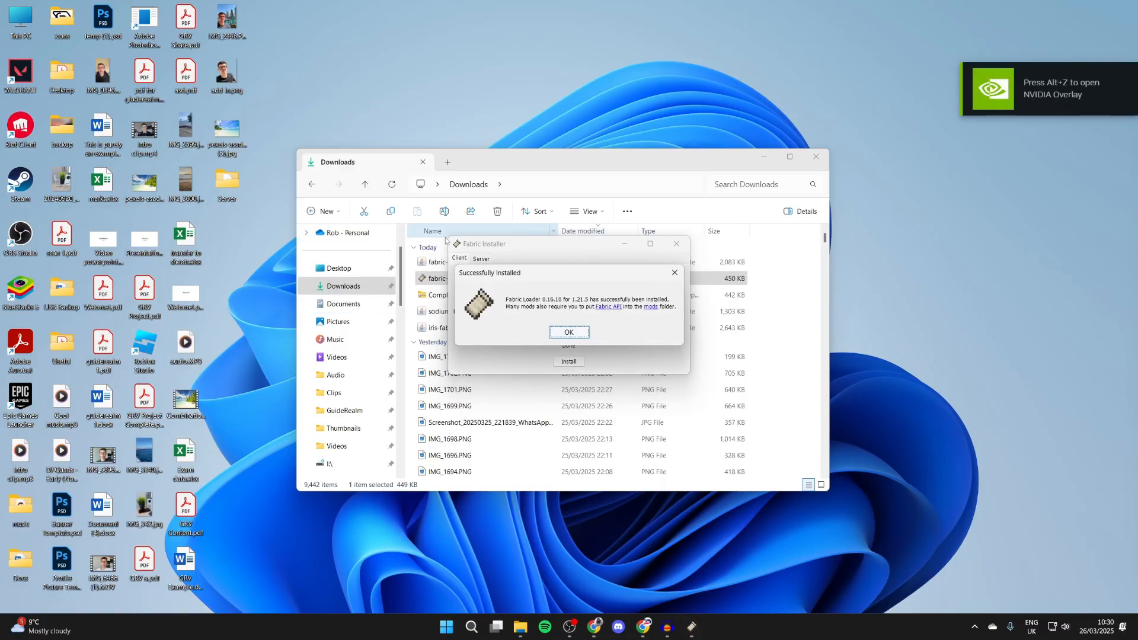
pyautogui.click(569, 332)
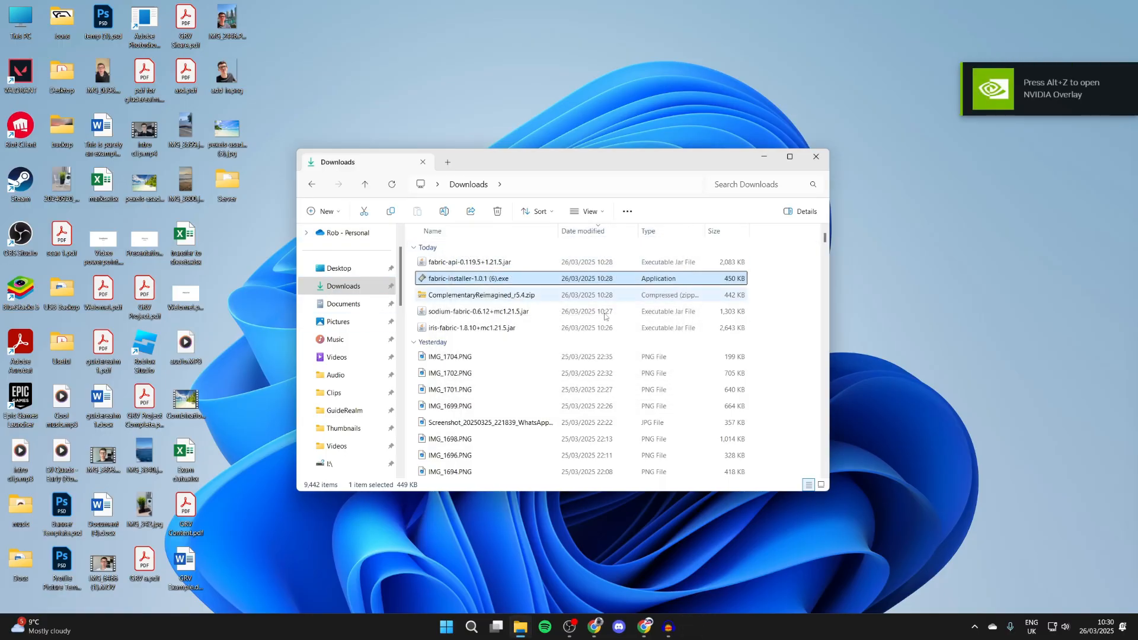
pyautogui.click(470, 626)
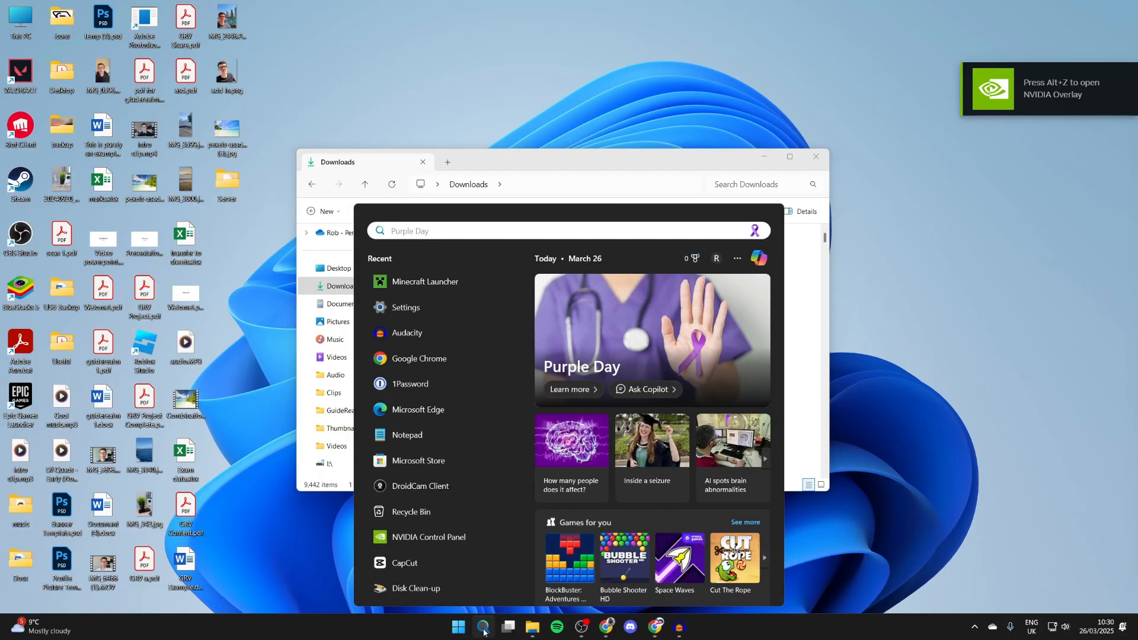
# In Minecraft Launcher, go to the fabric-loader-1.21.5 game folder and into its mods folder
pyautogui.click(424, 282)
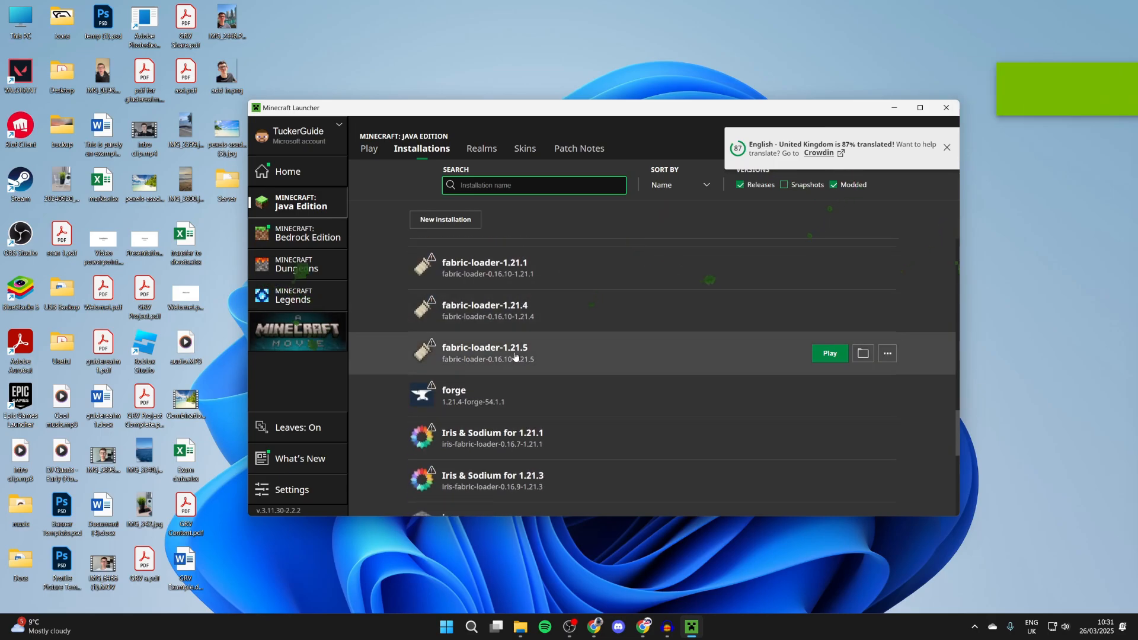
pyautogui.moveTo(861, 353)
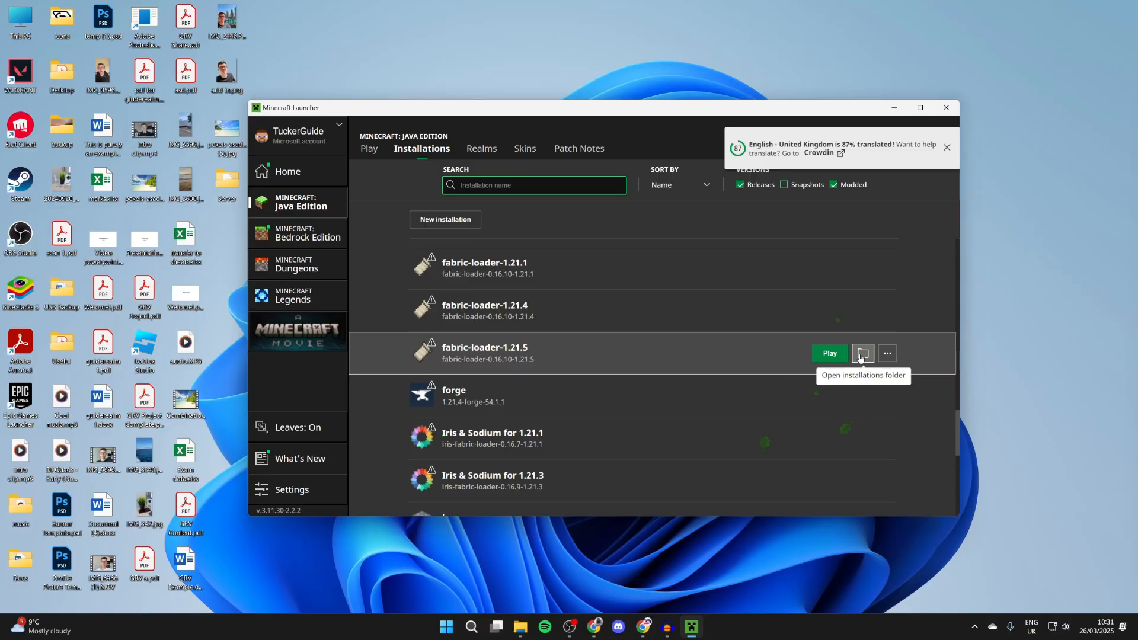
pyautogui.click(861, 353)
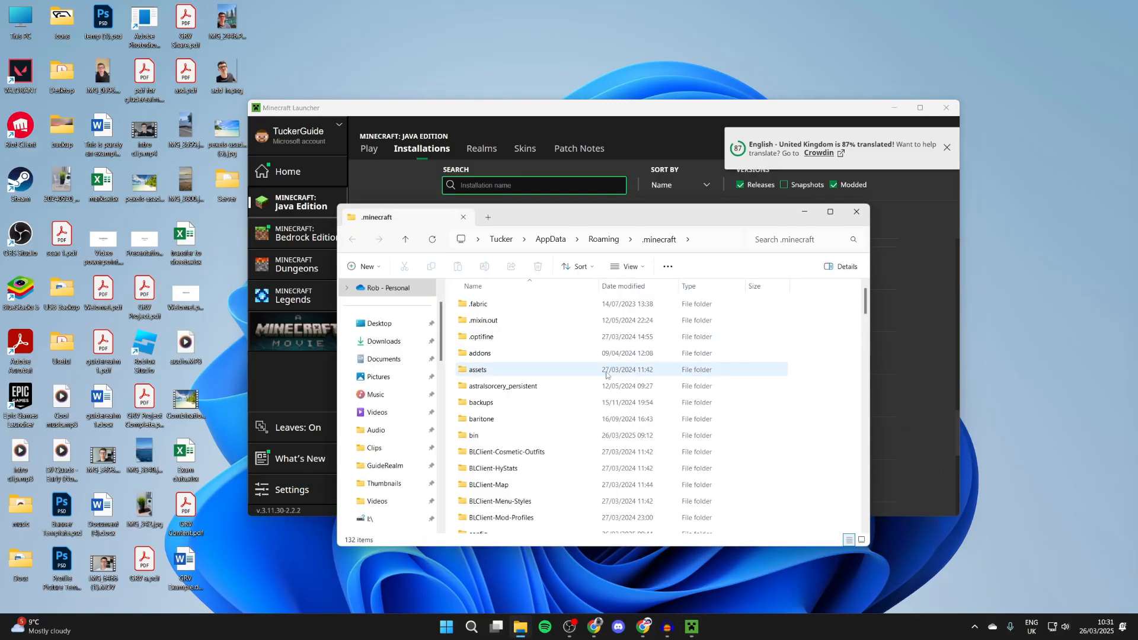
pyautogui.scroll(-3)
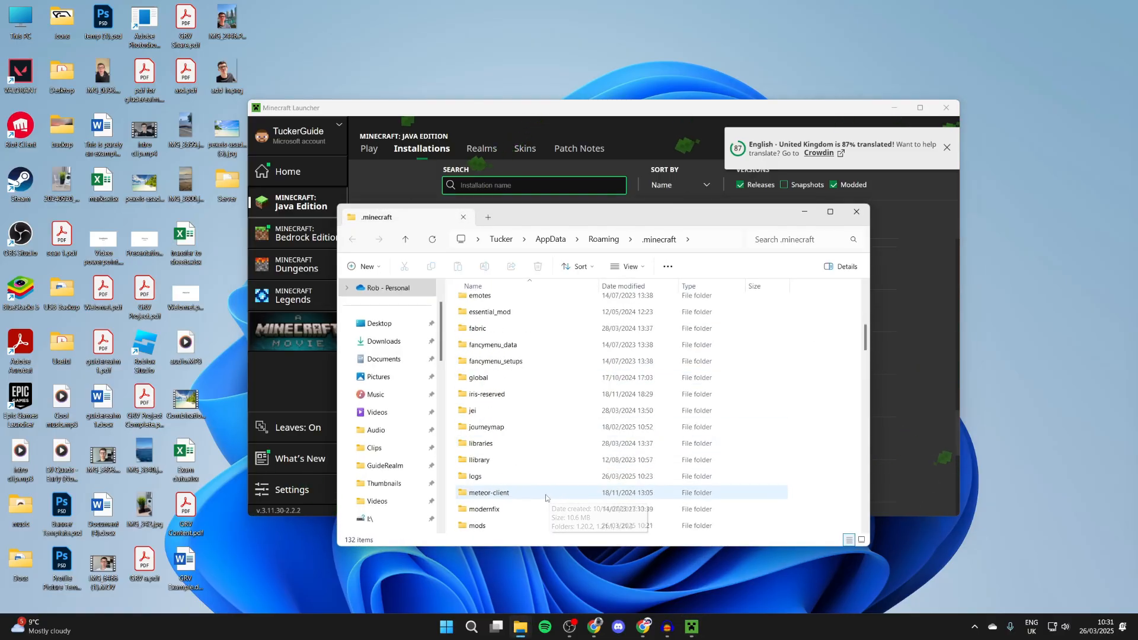
pyautogui.doubleClick(476, 525)
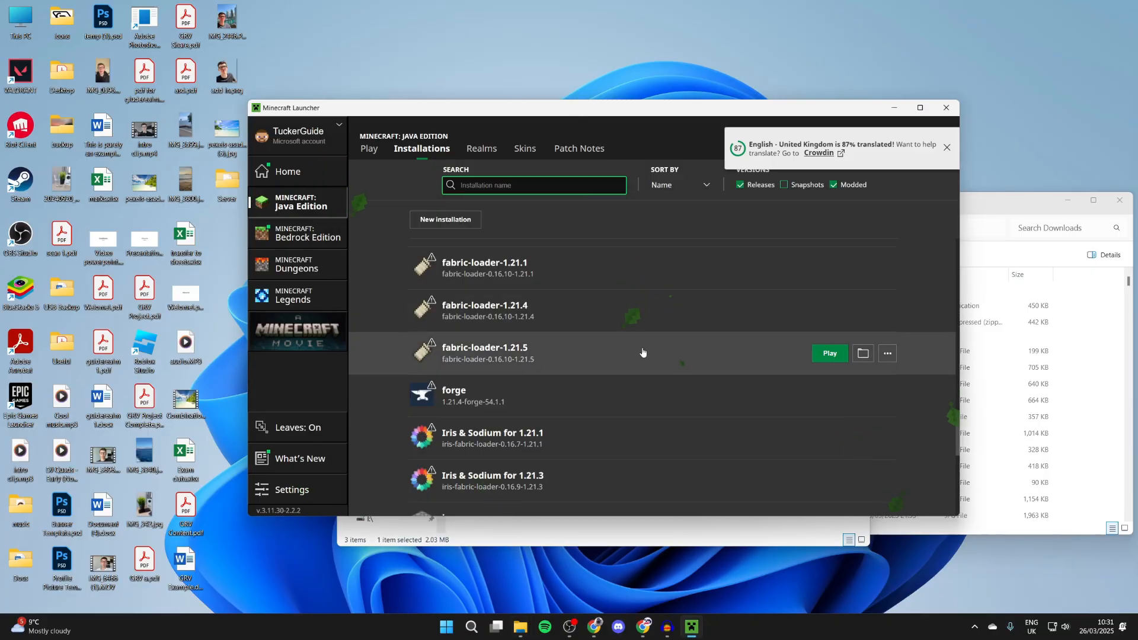
# Play the fabric-loader-1.21.5 installation, pause with Escape, and enter the game options
pyautogui.click(828, 353)
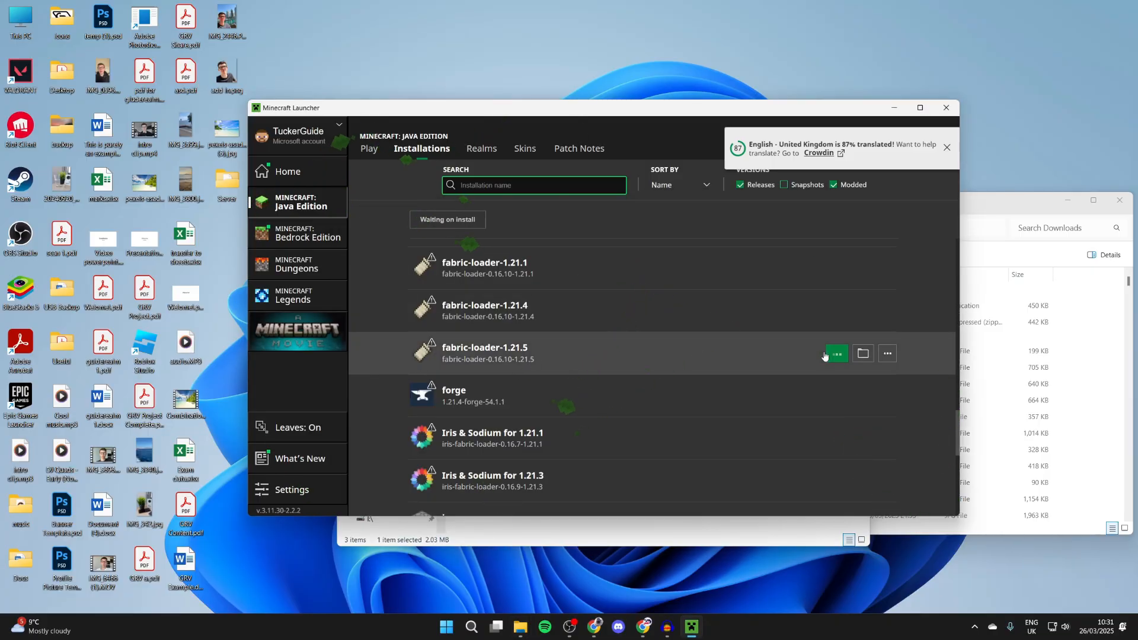
pyautogui.click(833, 353)
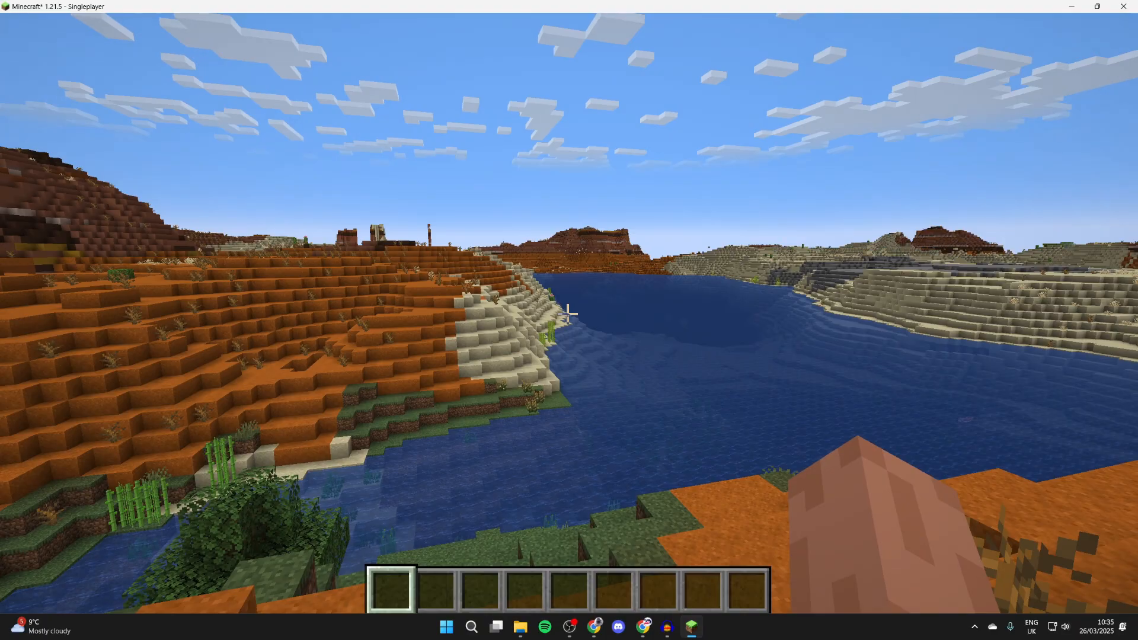
pyautogui.press('Escape')
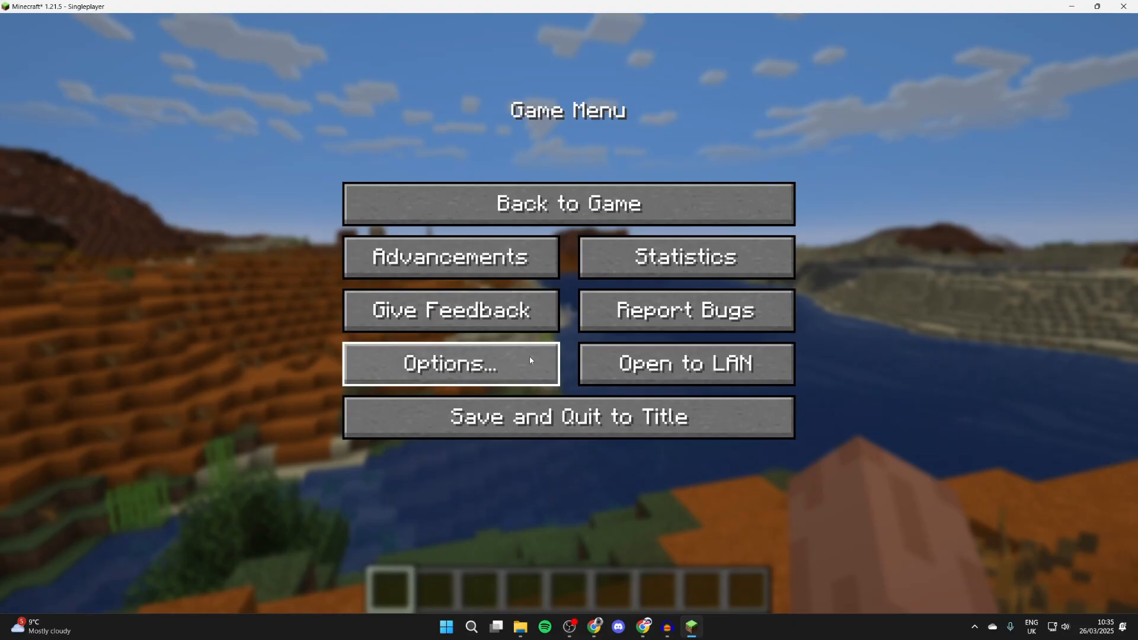
pyautogui.click(450, 362)
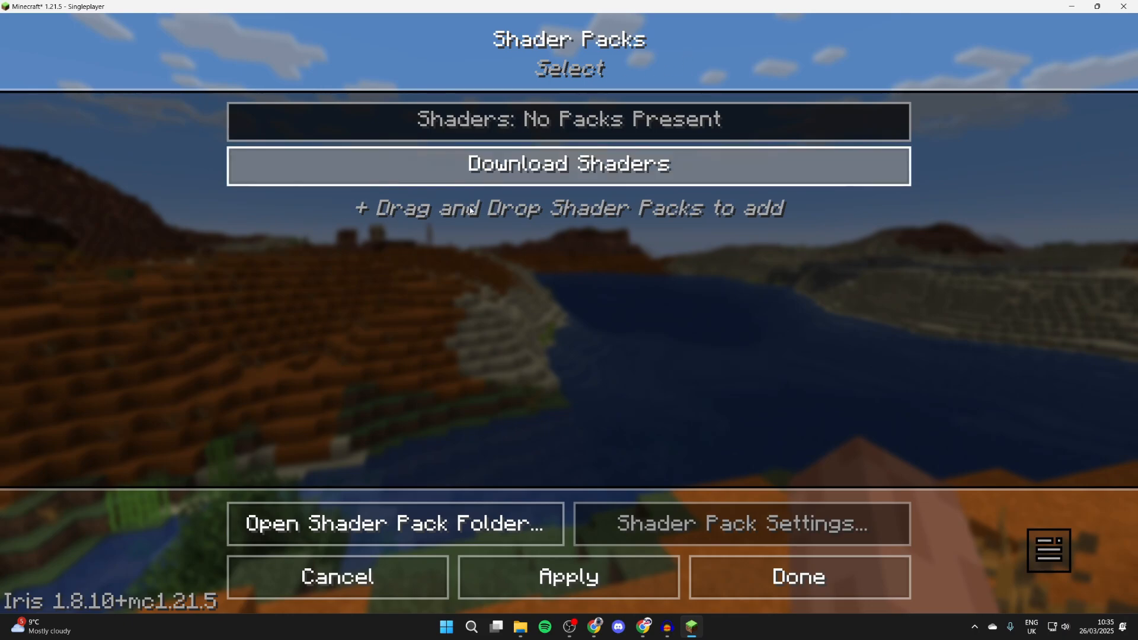
pyautogui.moveTo(534, 502)
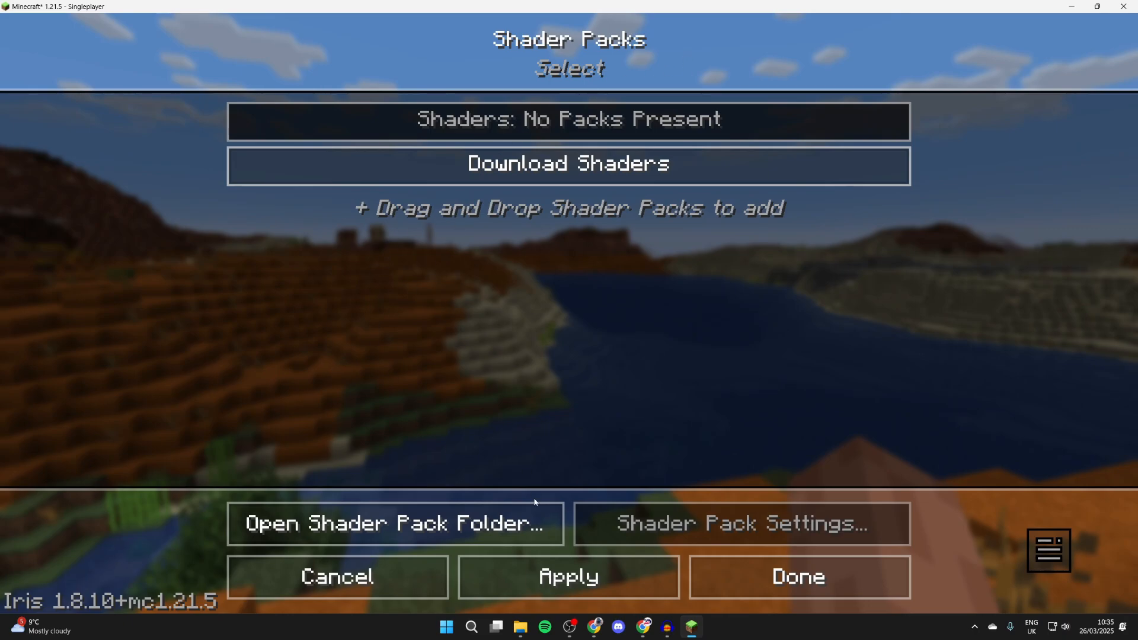
# Add ComplementaryReimagined_r5.4.zip to the shader pack folder, apply it, and return to the shaded world
pyautogui.click(393, 523)
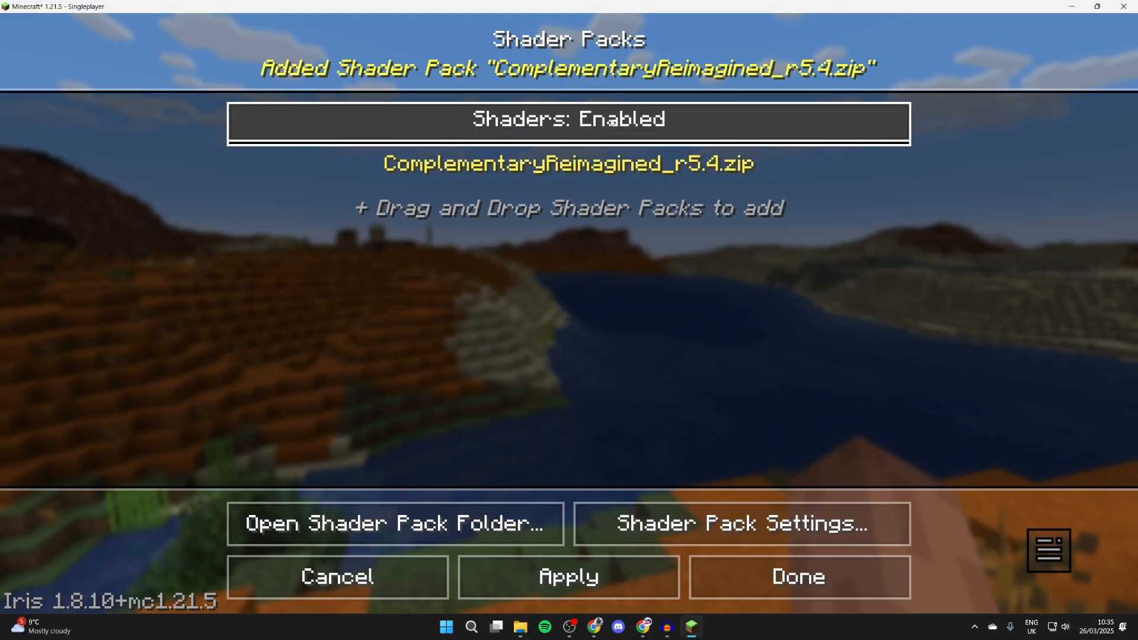
pyautogui.click(568, 578)
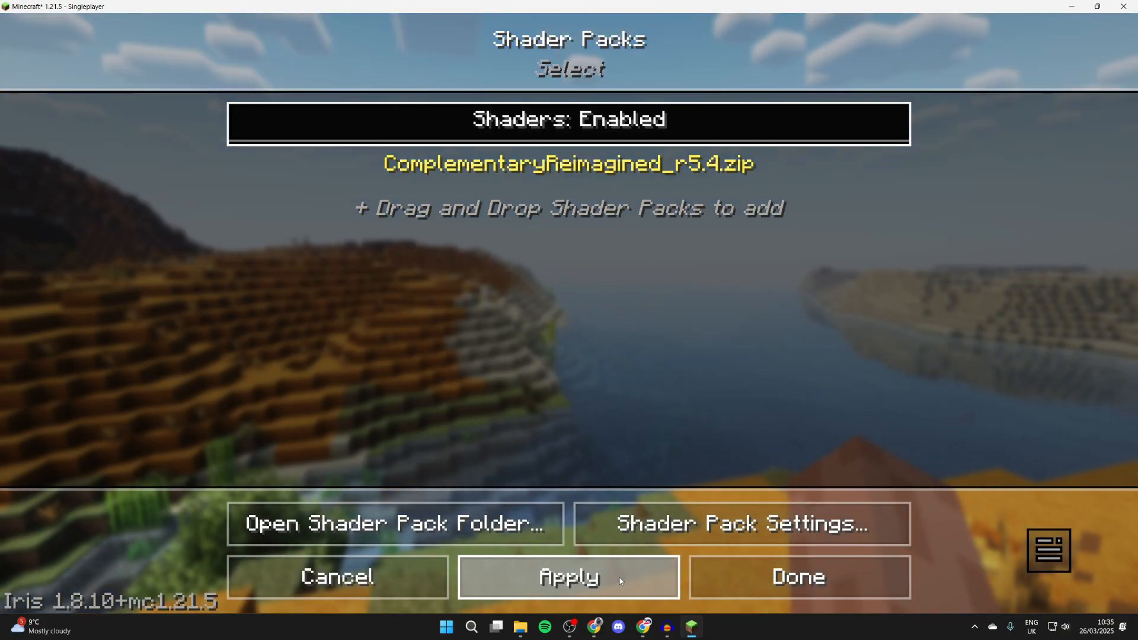
pyautogui.click(796, 578)
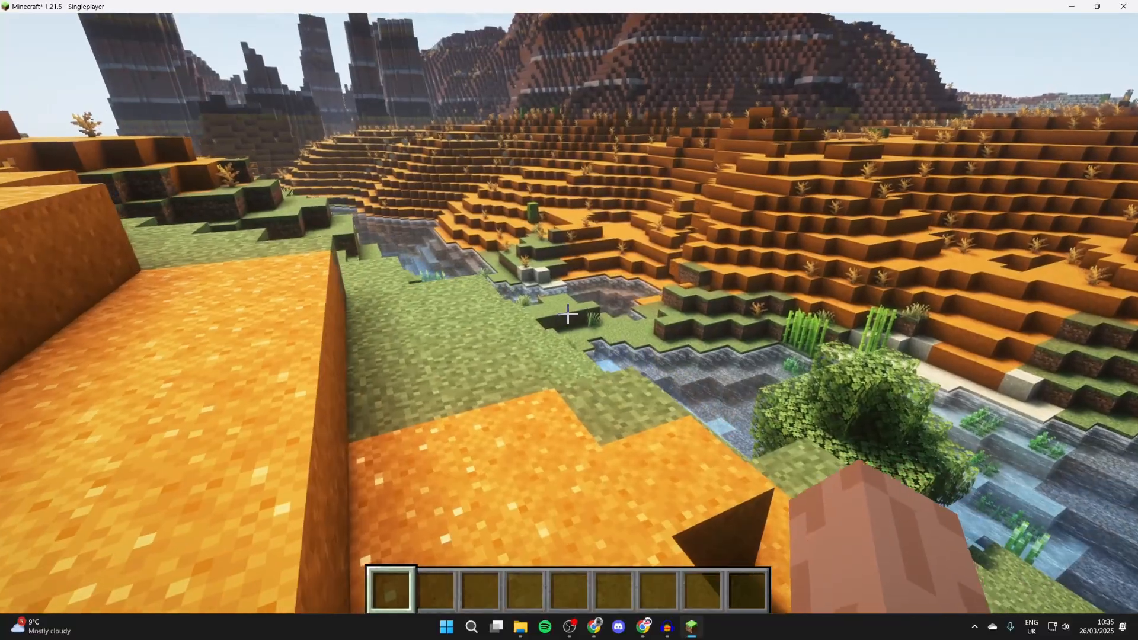
pyautogui.moveTo(569, 313)
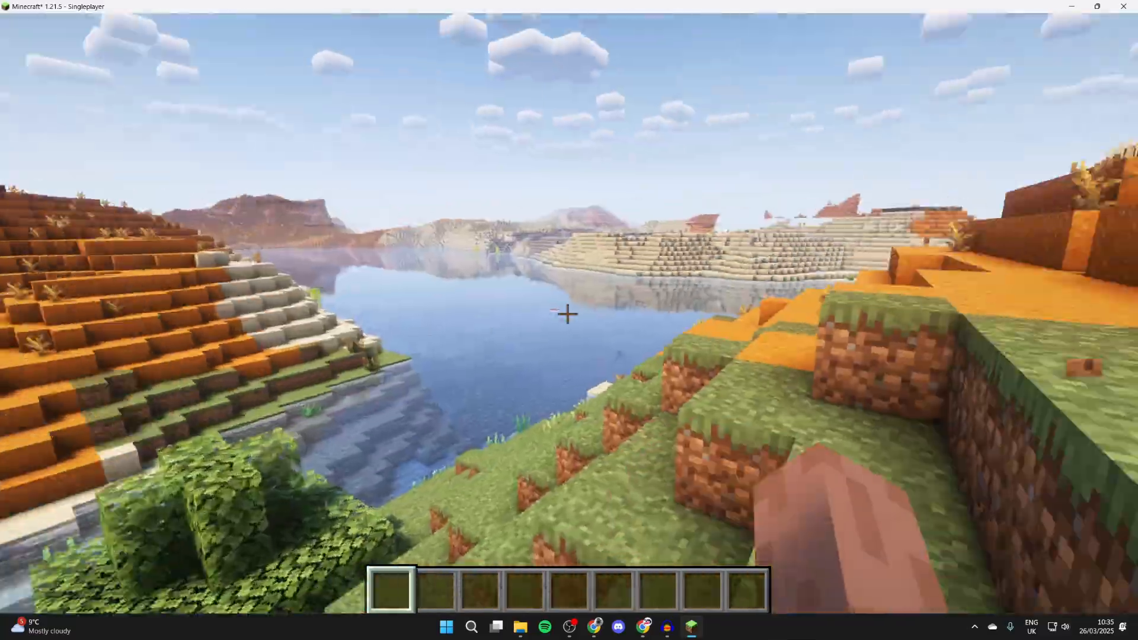
pyautogui.moveTo(569, 314)
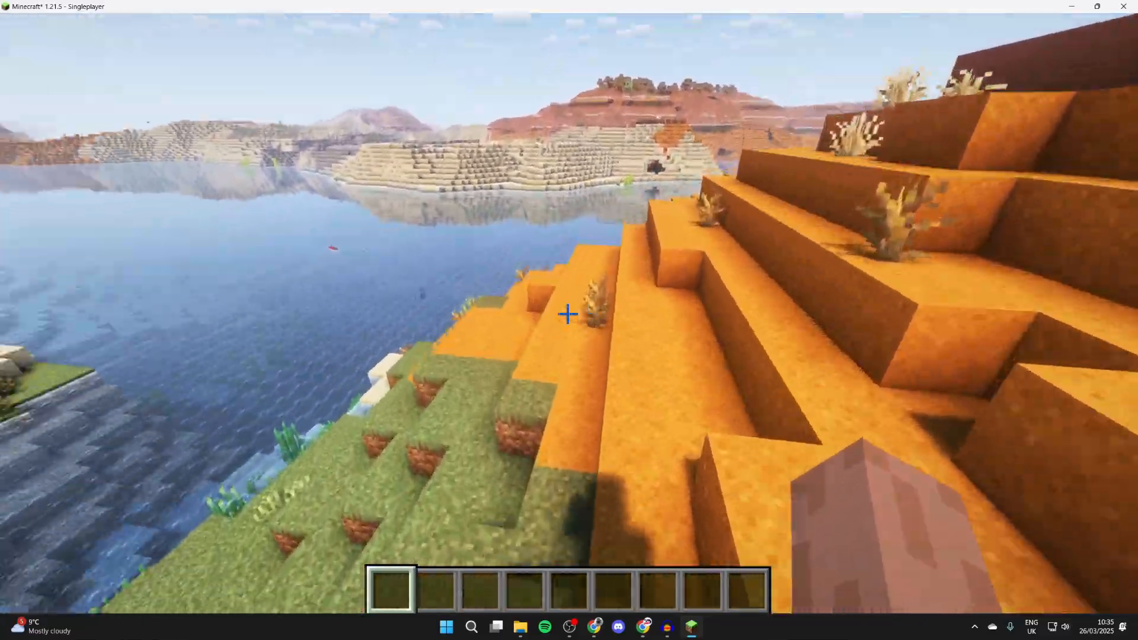
pyautogui.moveTo(569, 312)
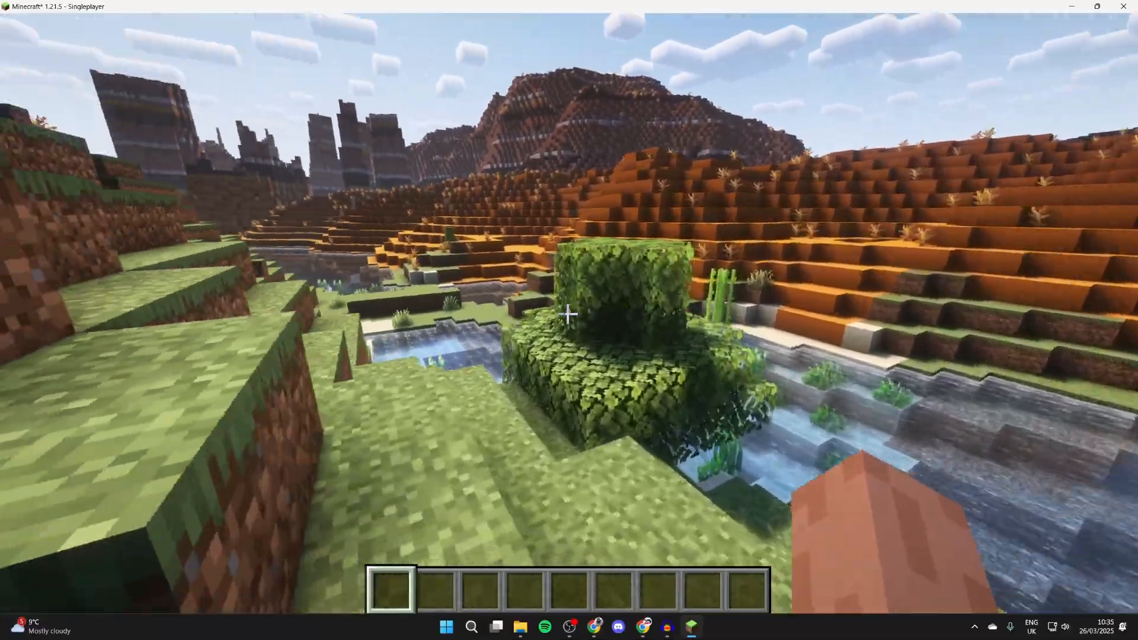